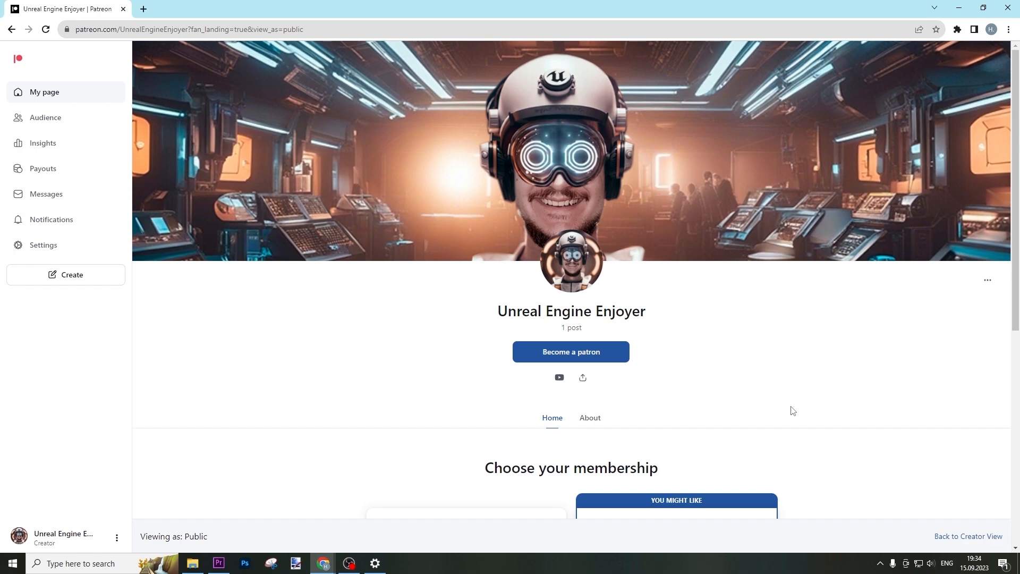
- Scroll to the membership tiers, then switch over to the Medieval Adventure Desdoc tab
scroll(down, 3)
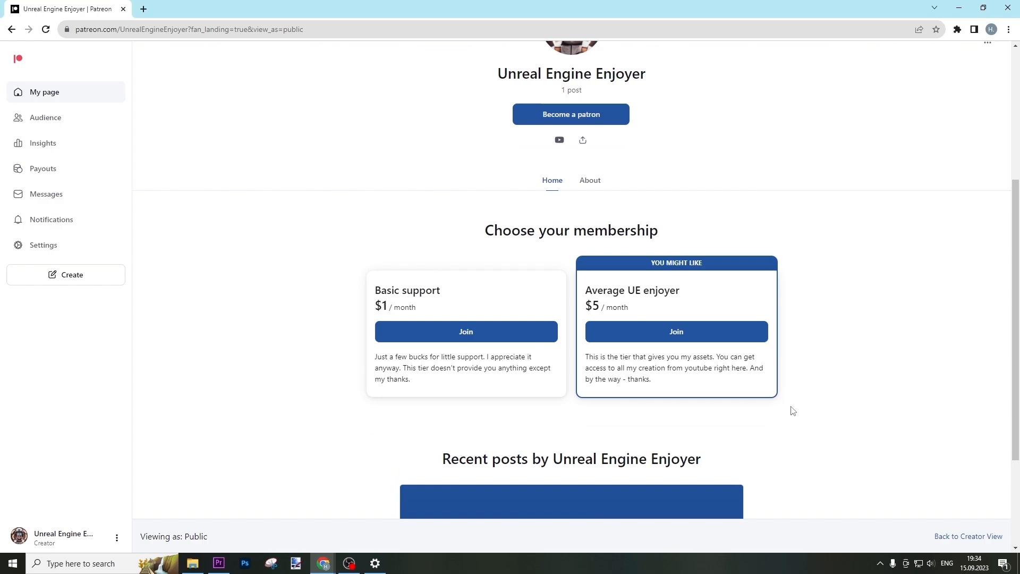
click(82, 16)
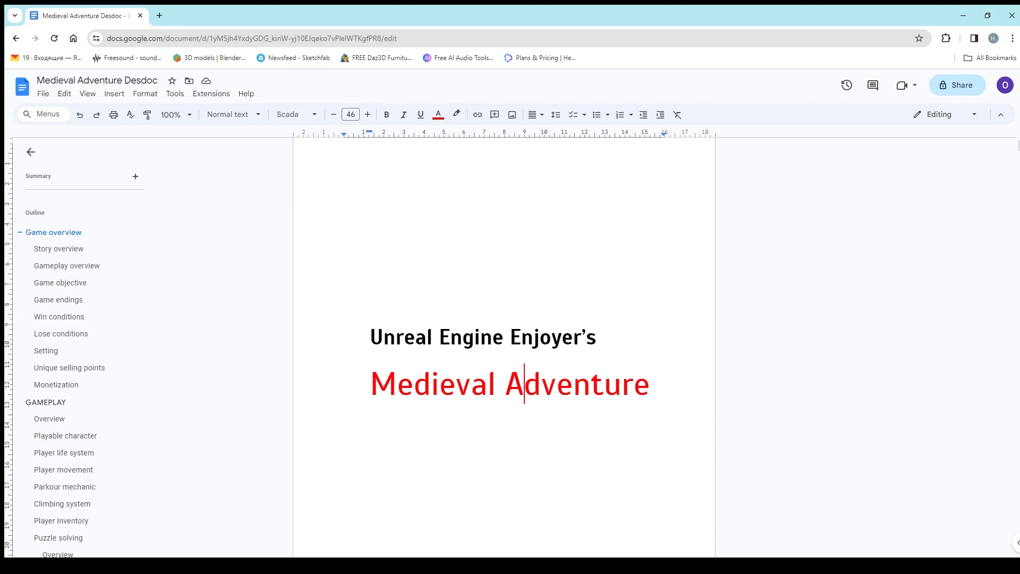
- Read from the title page down through Game overview to the Gameplay overview section
scroll(down, 3)
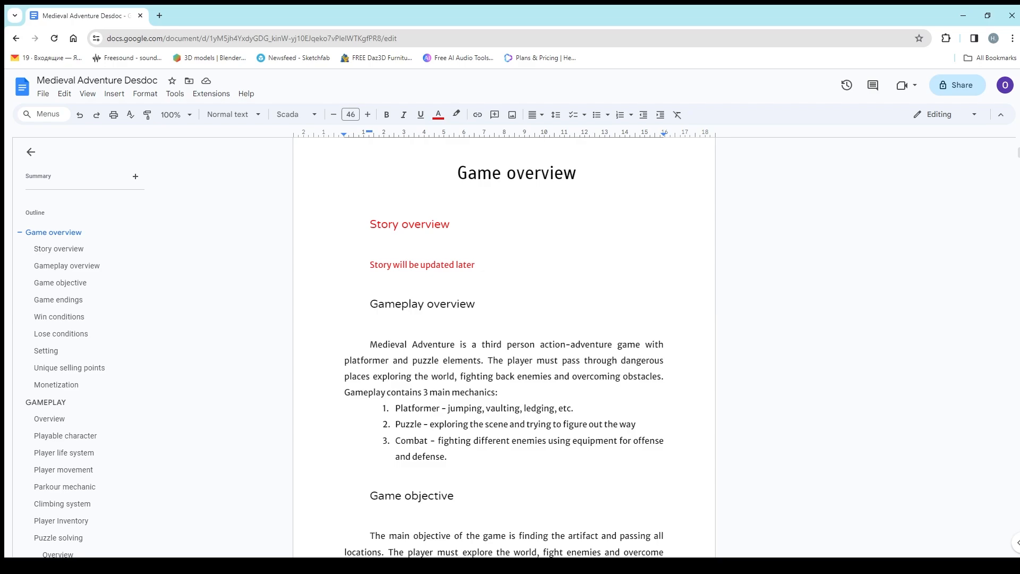
scroll(down, 3)
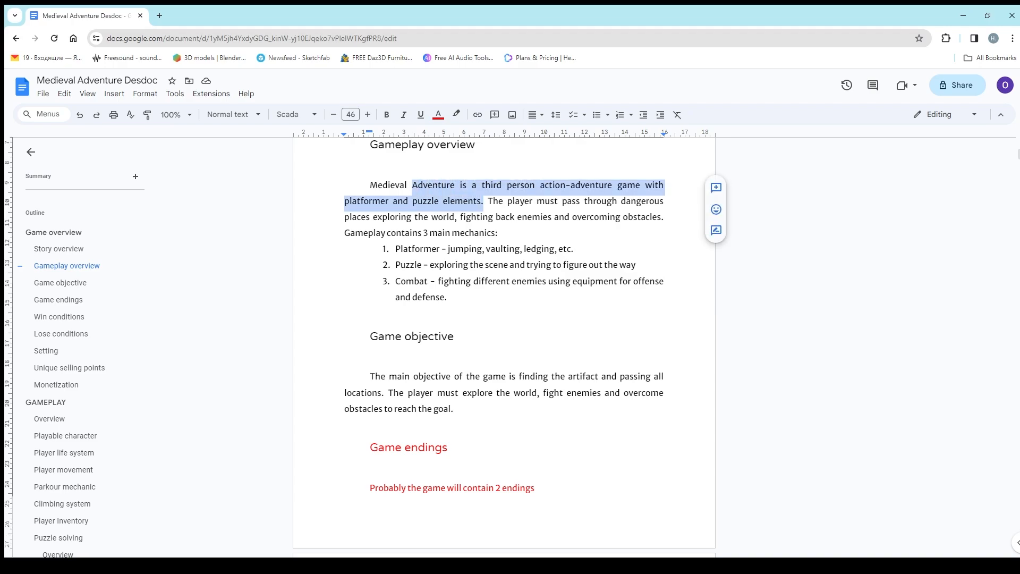
- Select the word 'platformer' in the gameplay paragraph, then continue to Game objective and Game endings
click(503, 217)
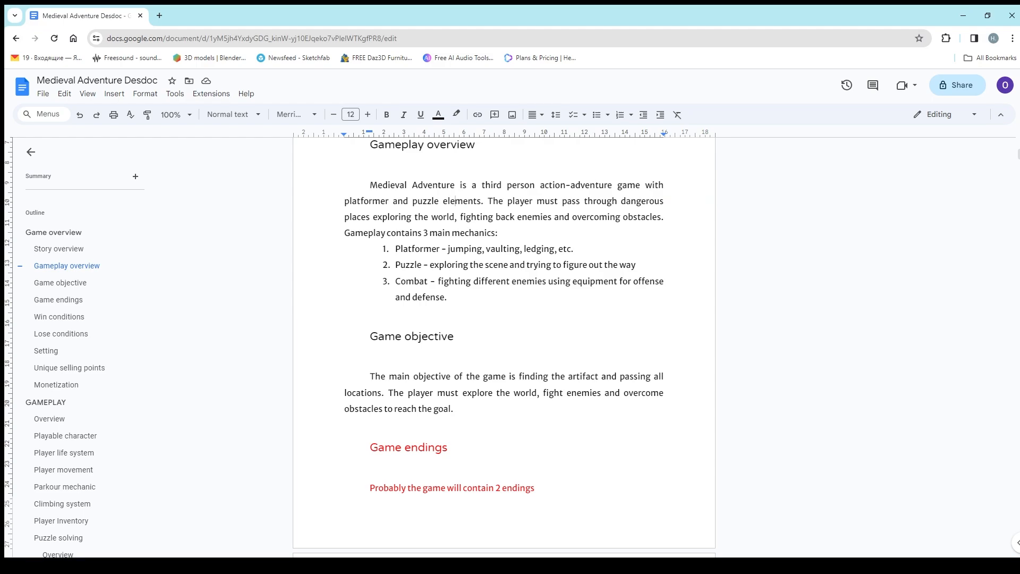
click(454, 201)
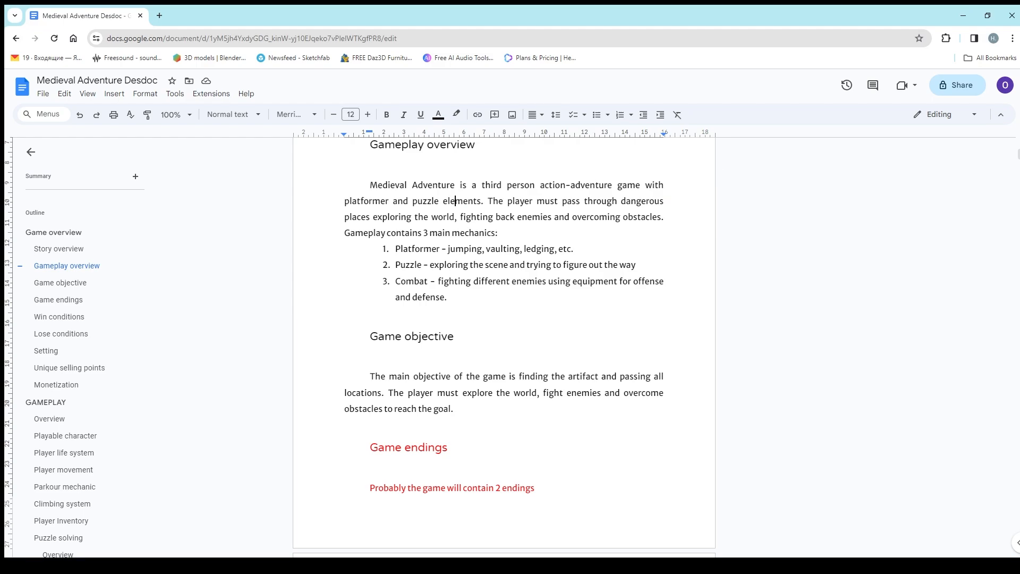
double_click(366, 201)
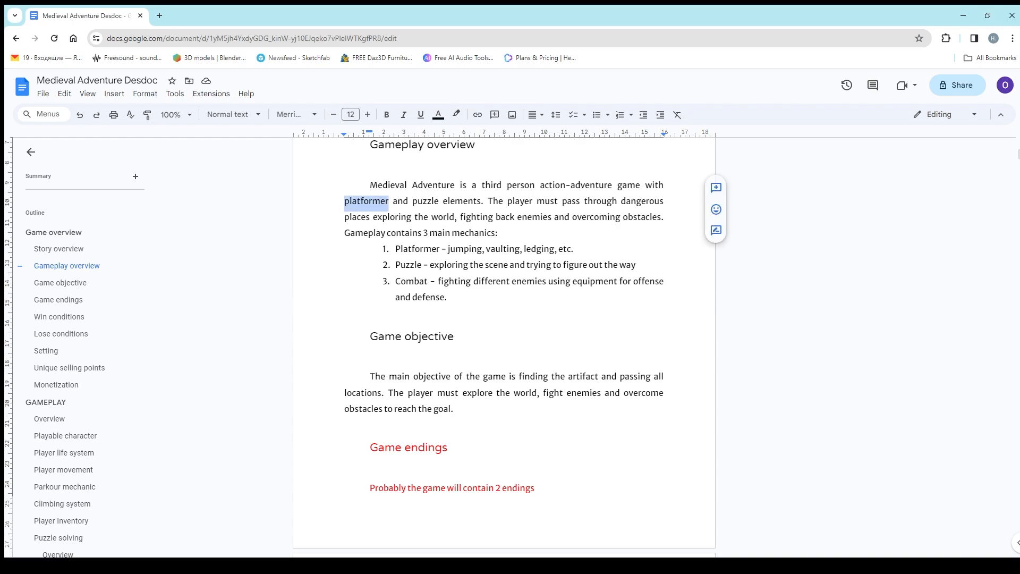
scroll(down, 3)
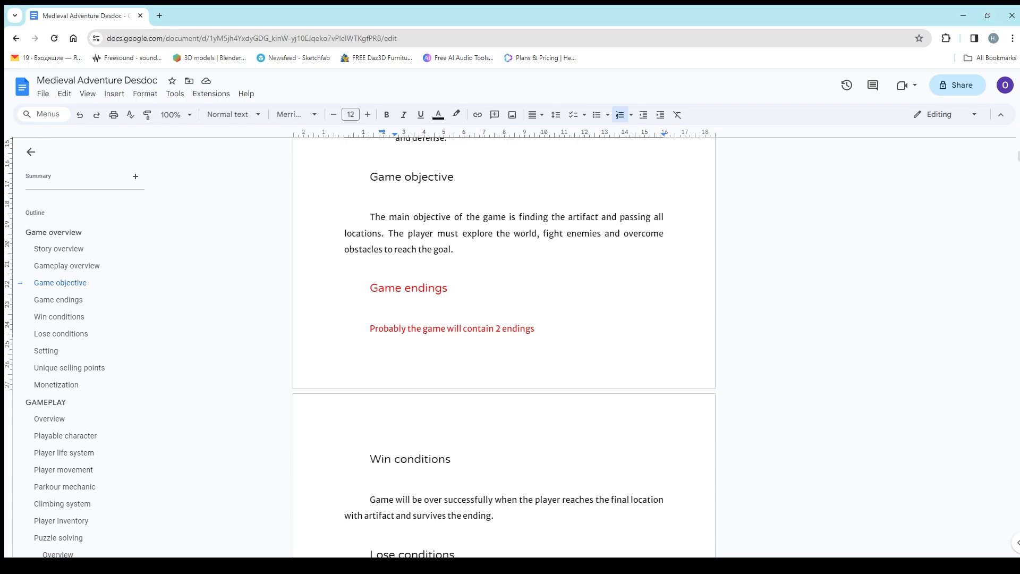
- Read through Win conditions, Lose conditions and the four-location Setting to Unique selling points
scroll(down, 3)
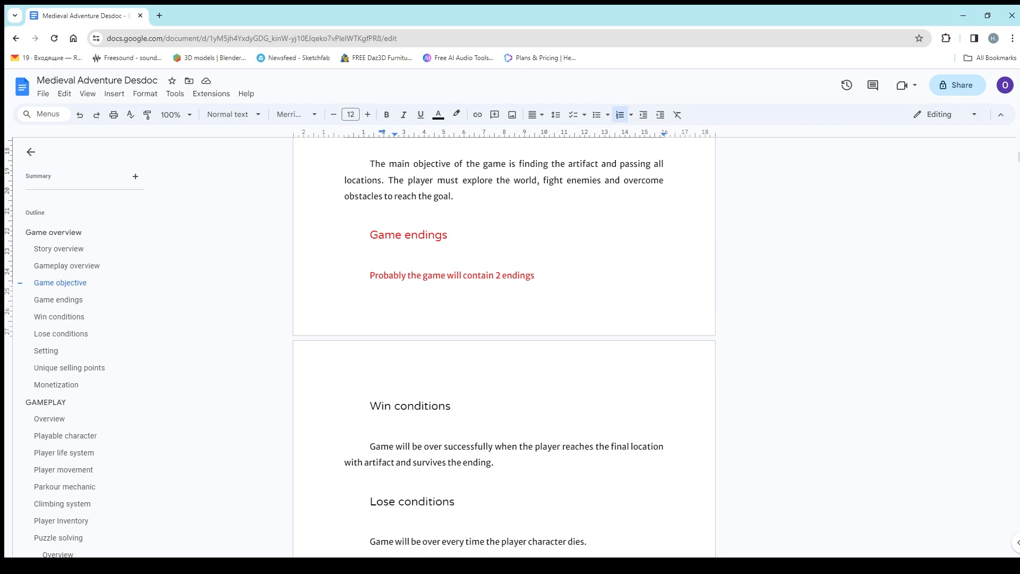
scroll(down, 3)
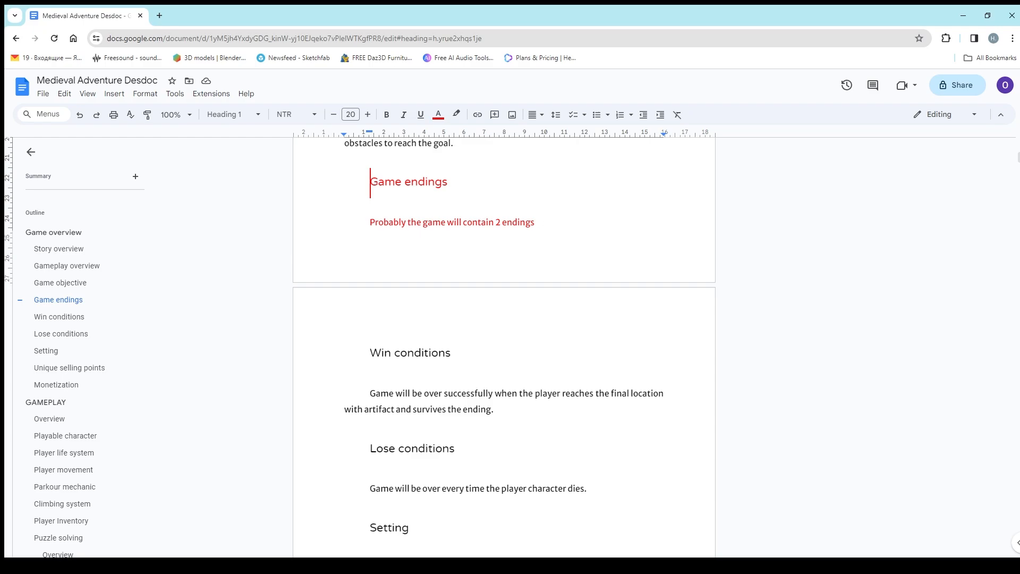
scroll(down, 3)
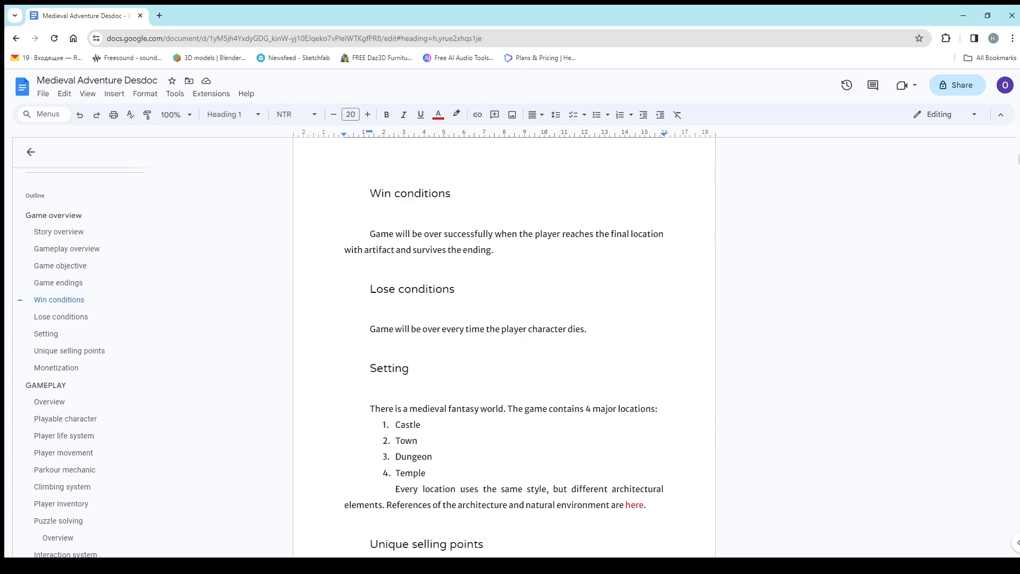
scroll(down, 3)
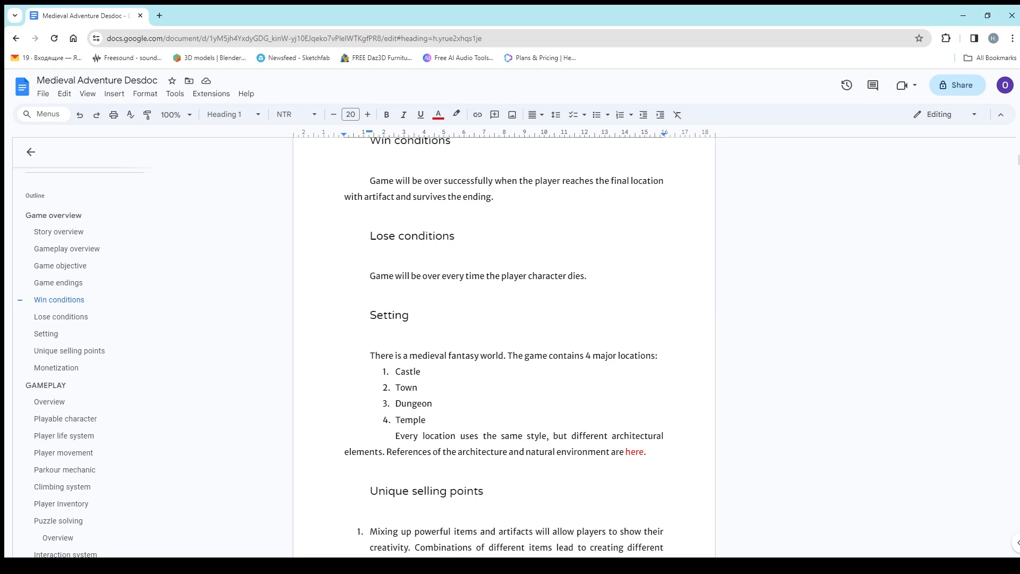
scroll(down, 3)
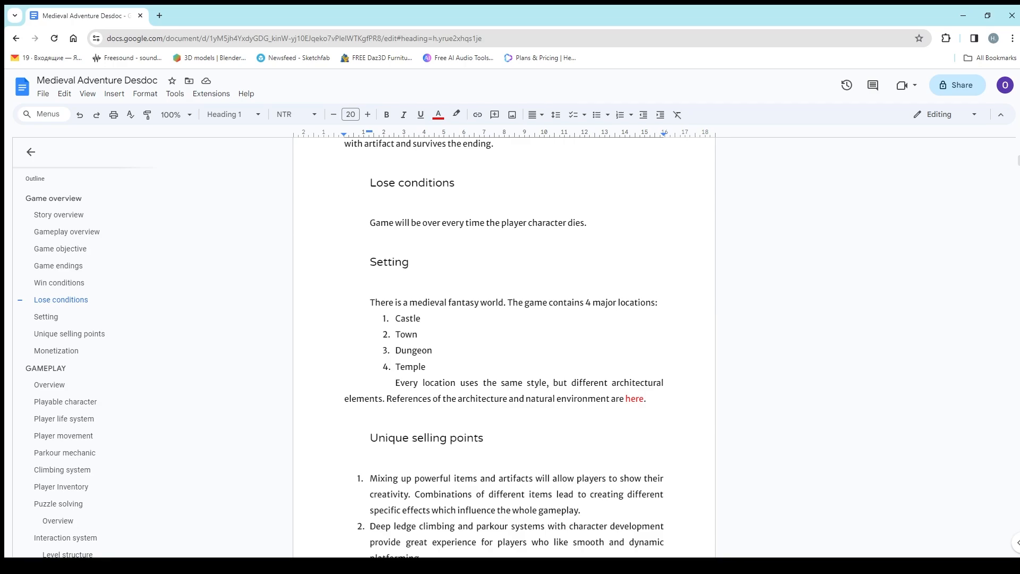
scroll(down, 3)
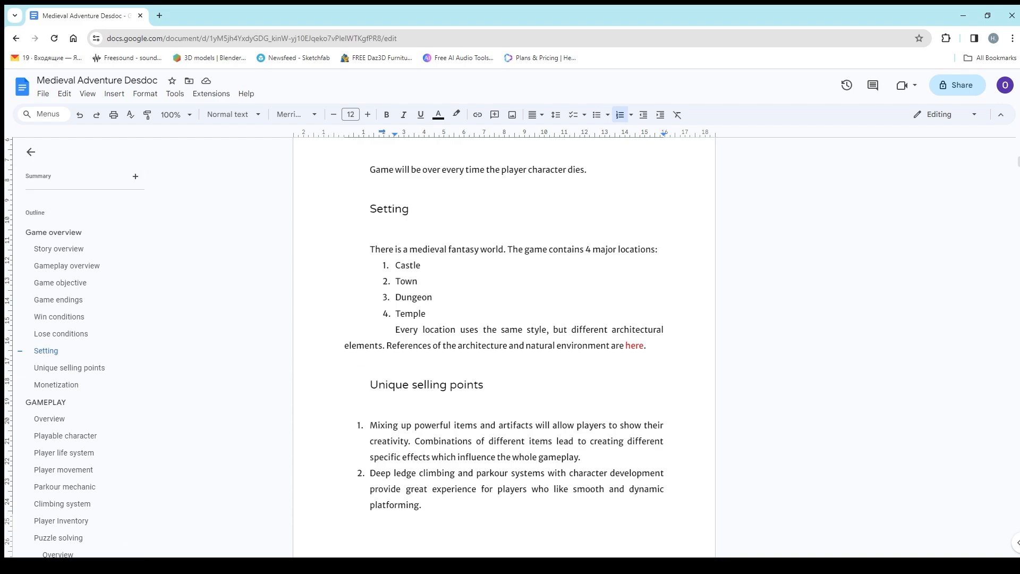
scroll(up, 3)
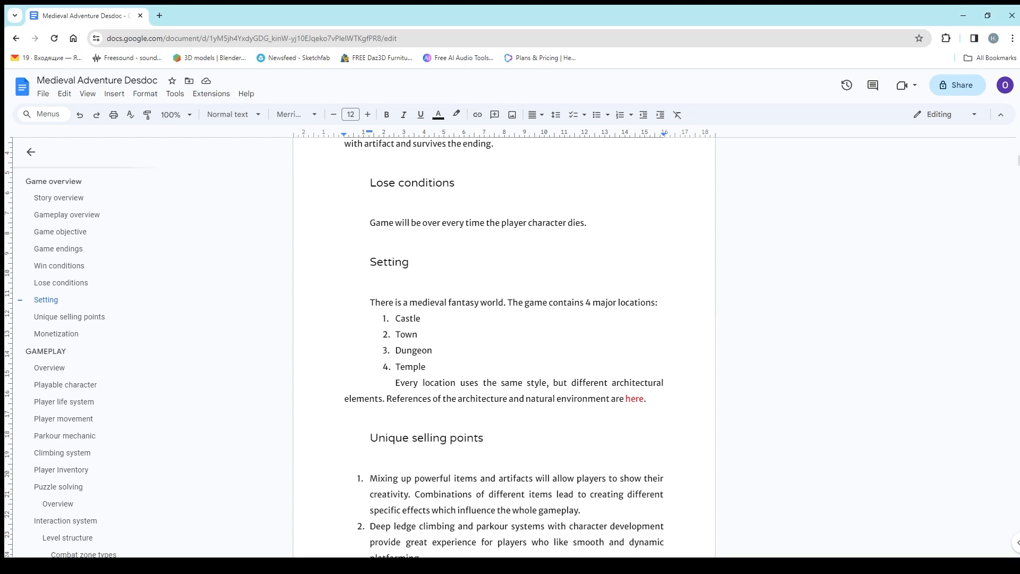
click(630, 399)
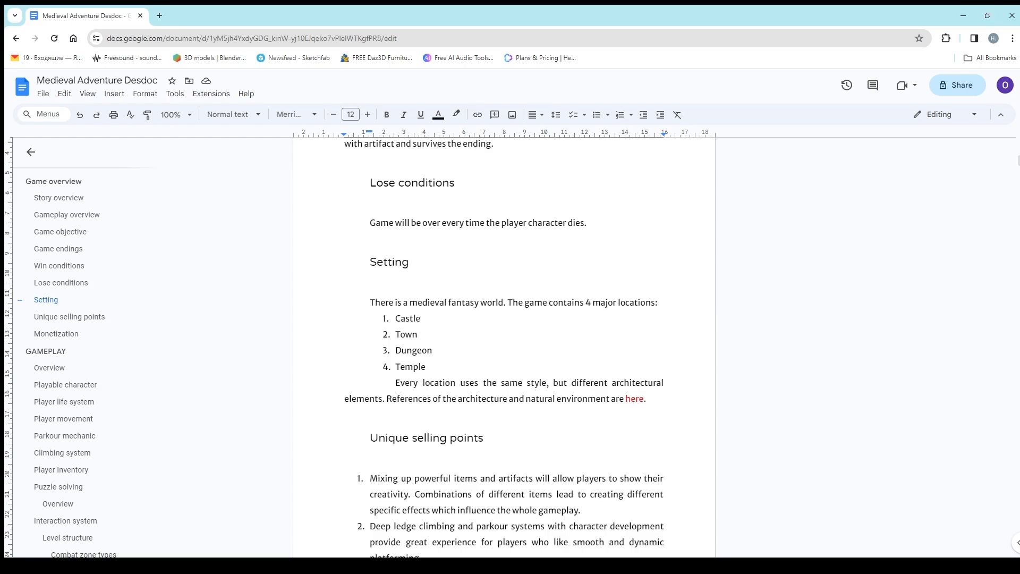
click(607, 399)
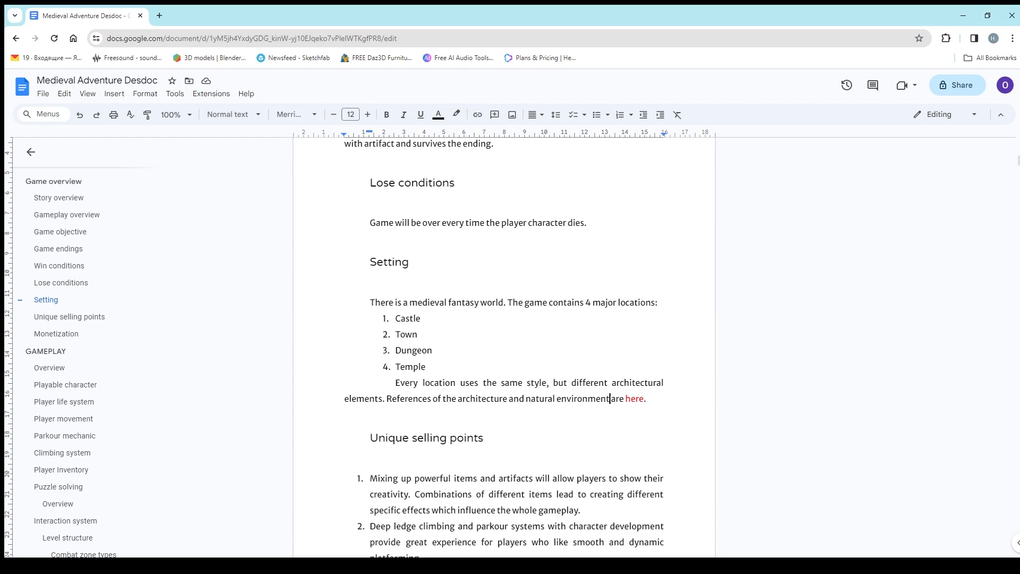
scroll(down, 3)
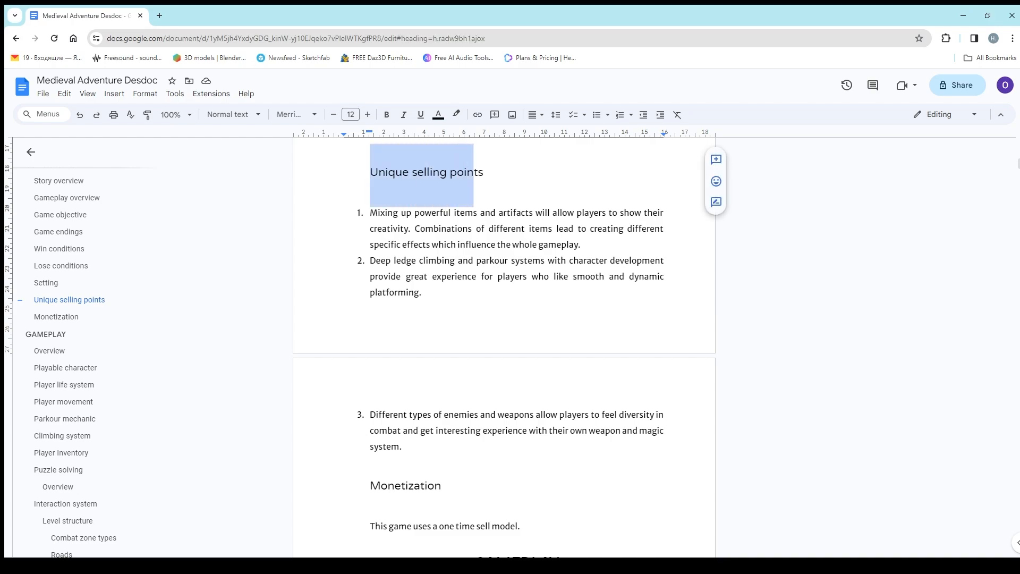
- Place the caret in the Unique selling points heading and the selling points list below it
click(426, 173)
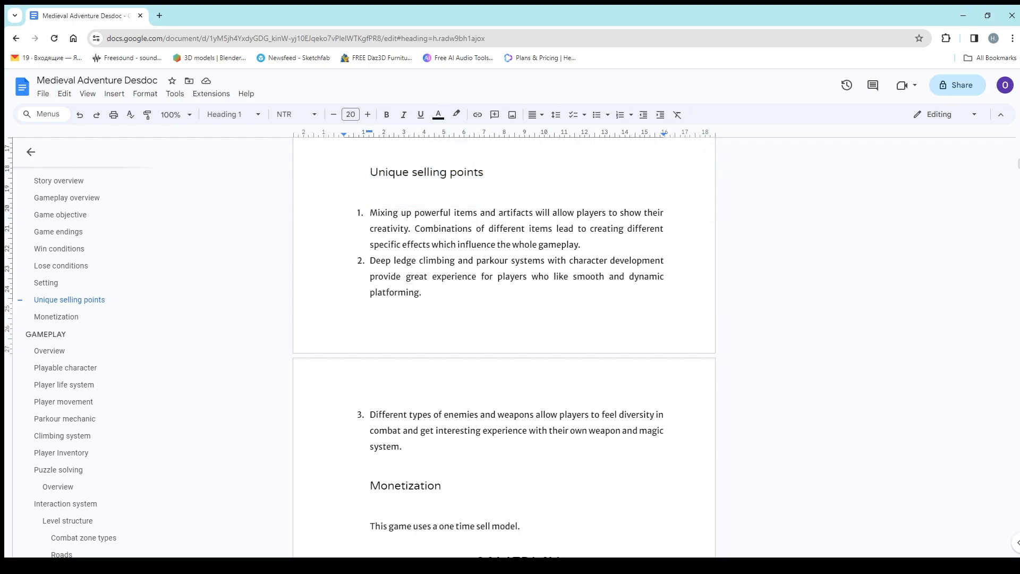
click(474, 172)
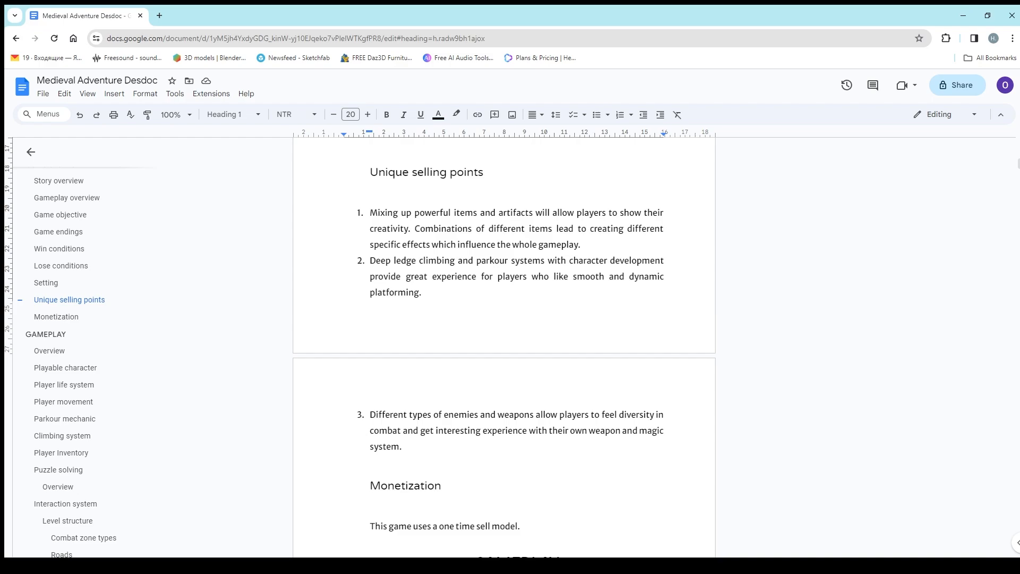
click(474, 172)
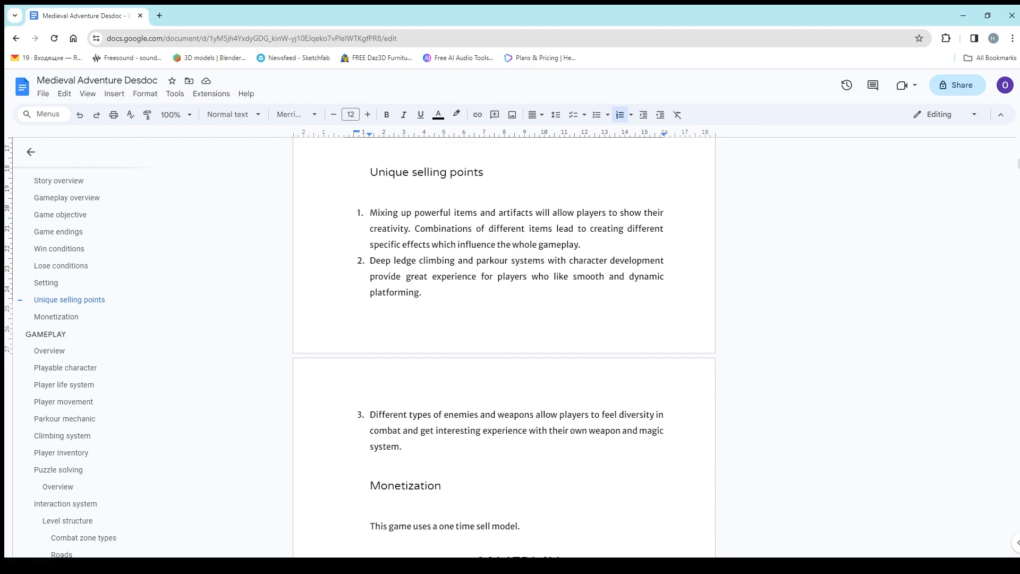
click(377, 212)
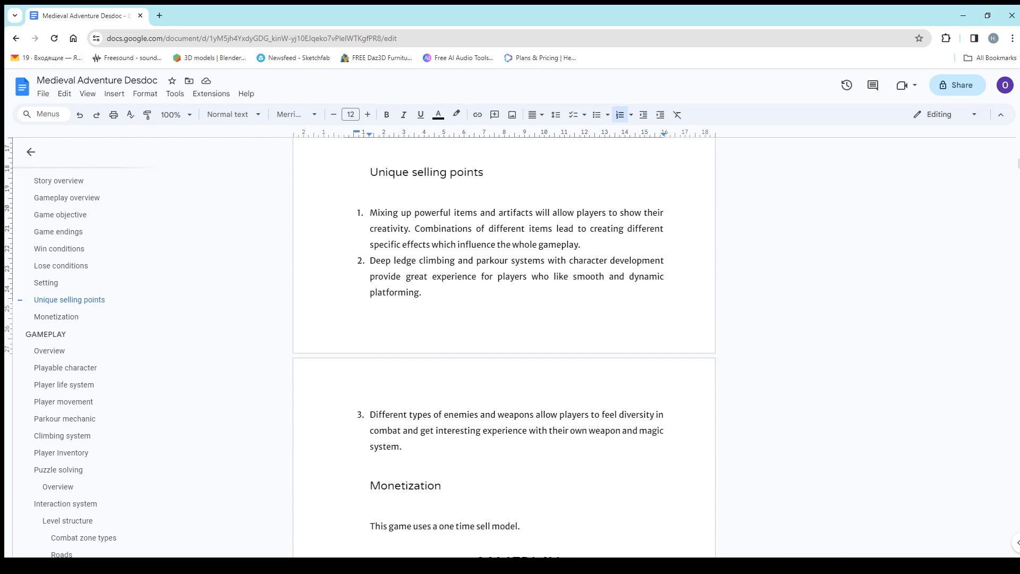
click(376, 213)
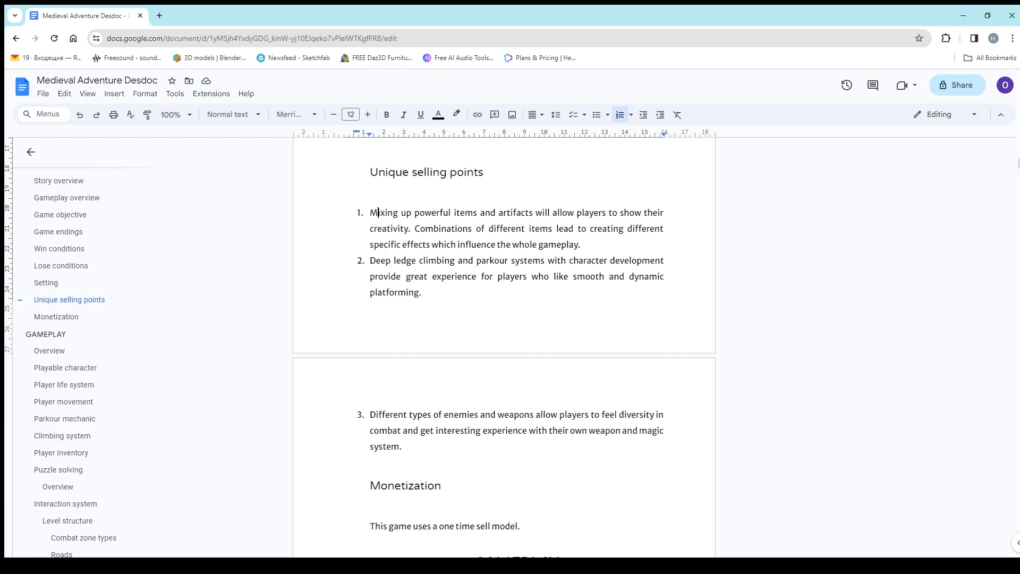
click(377, 212)
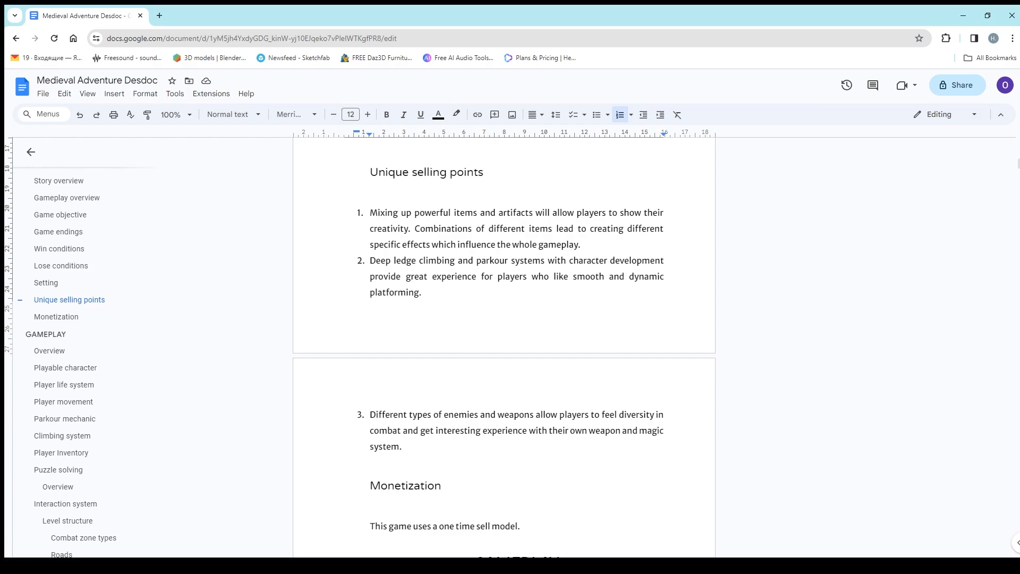
click(377, 212)
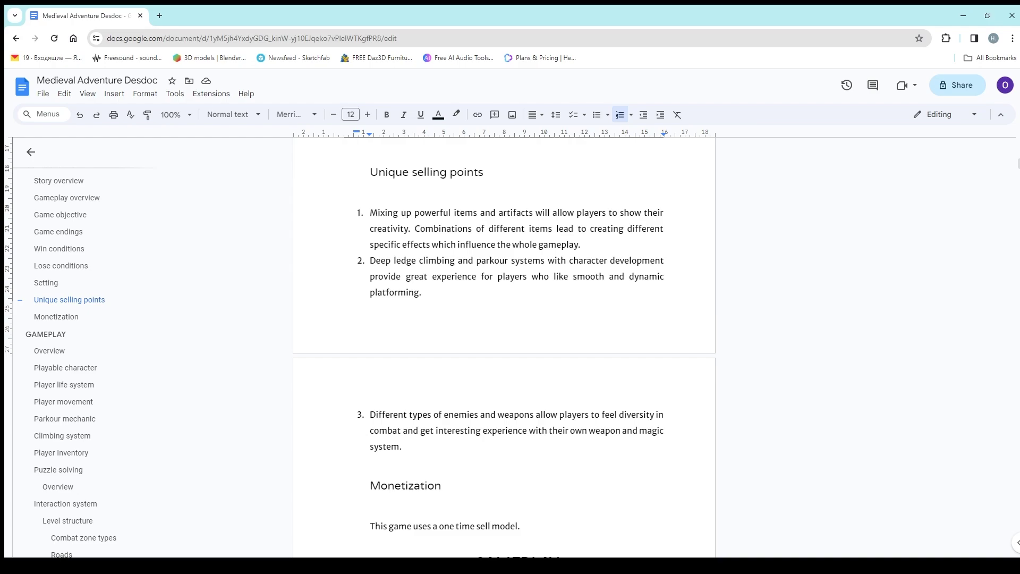
click(394, 293)
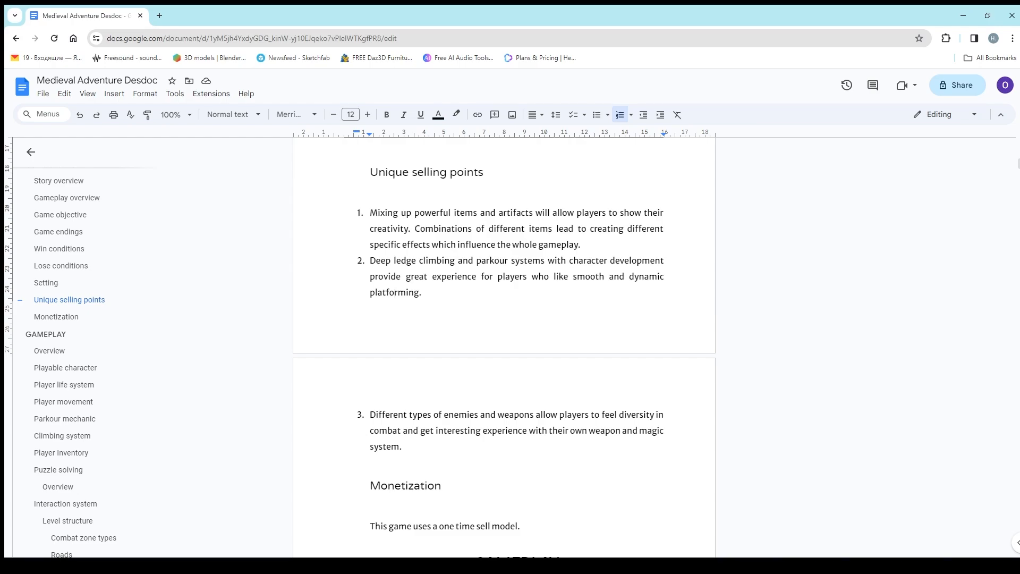
click(395, 292)
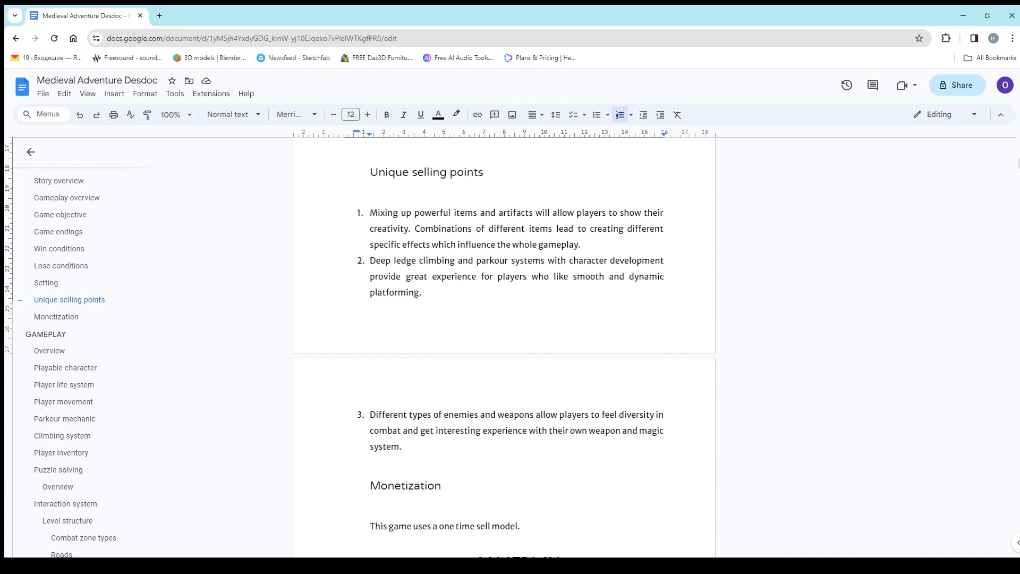
click(393, 292)
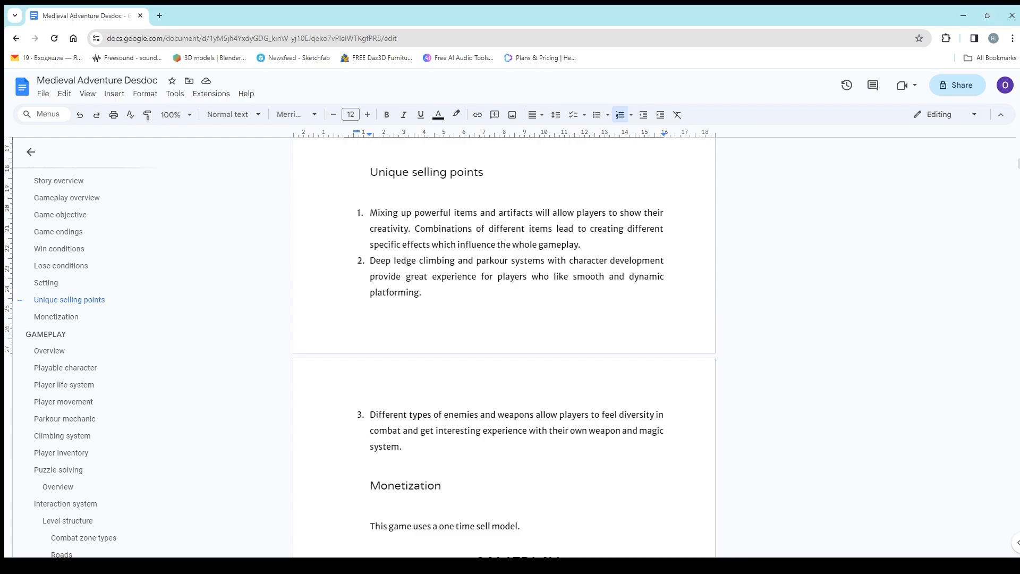
click(393, 292)
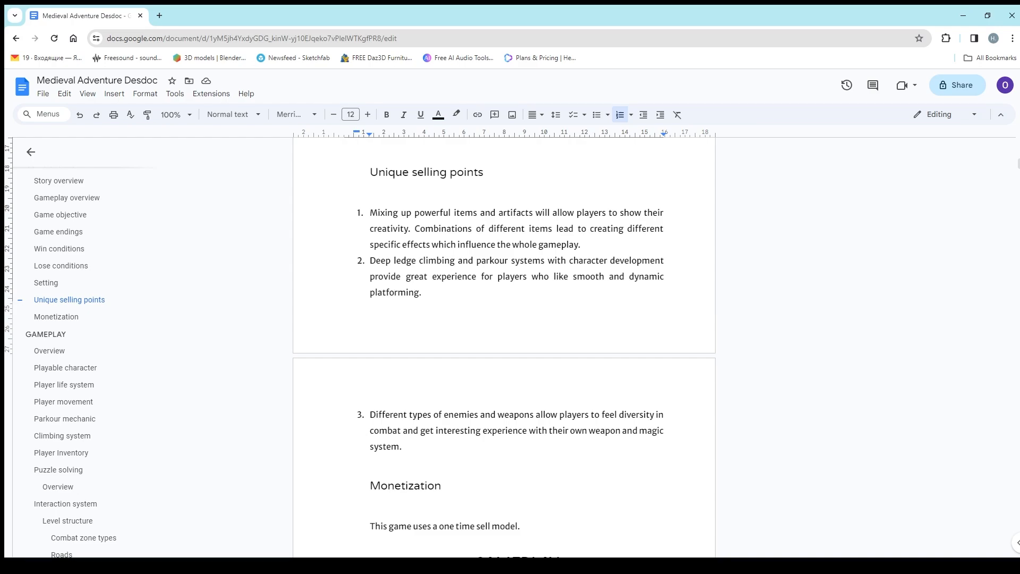
click(393, 292)
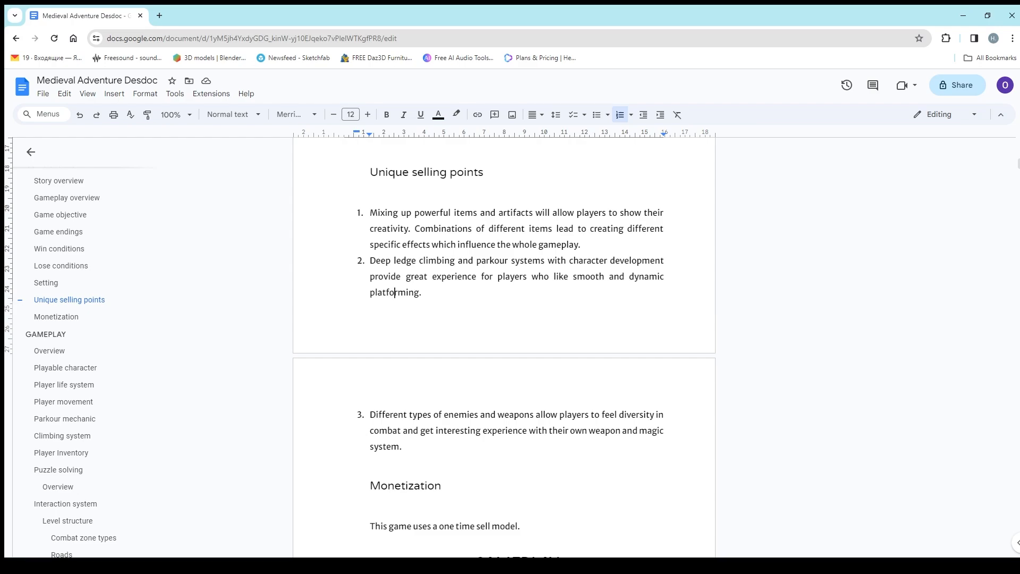
scroll(down, 3)
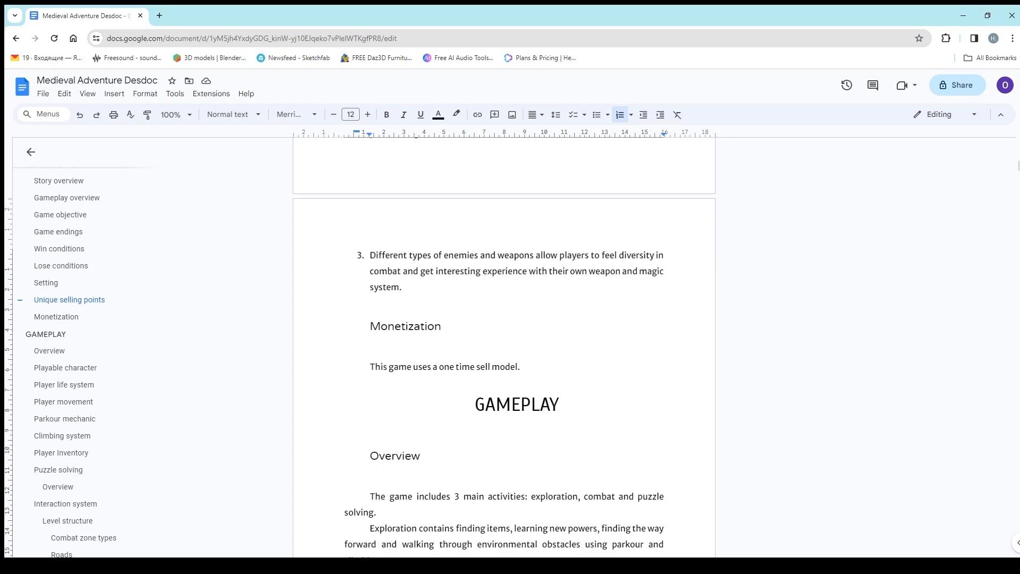
click(400, 270)
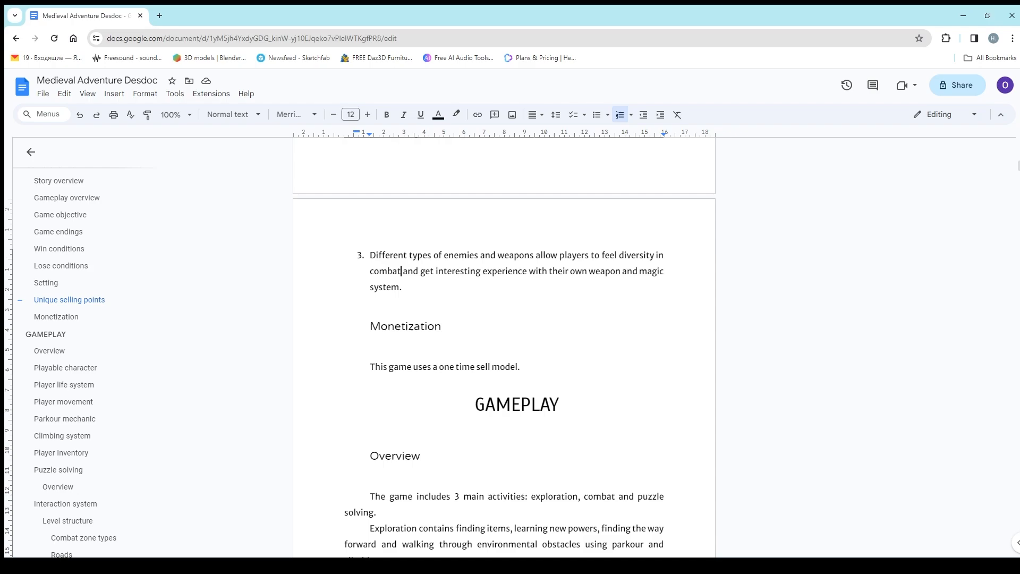
click(530, 254)
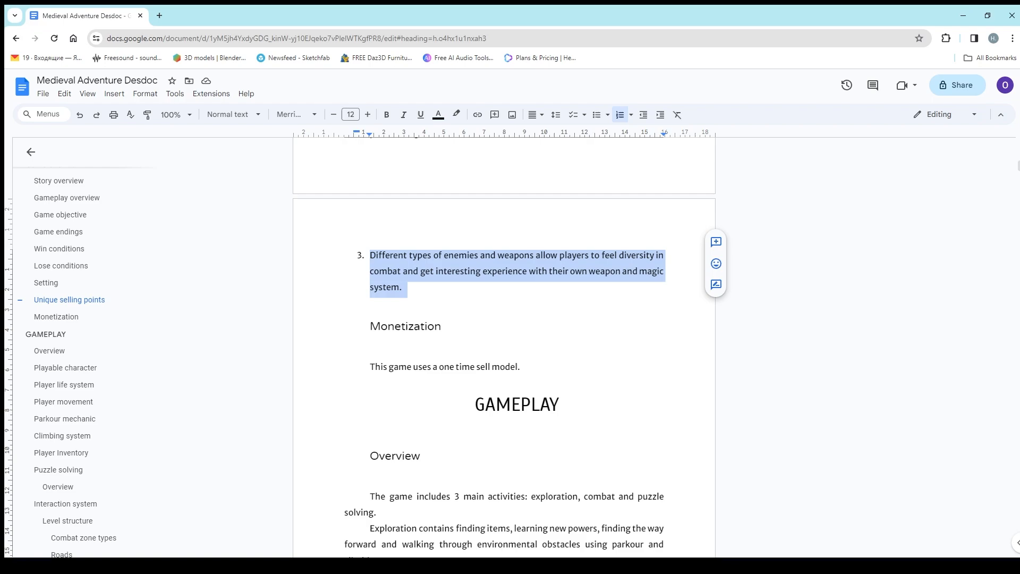
click(404, 289)
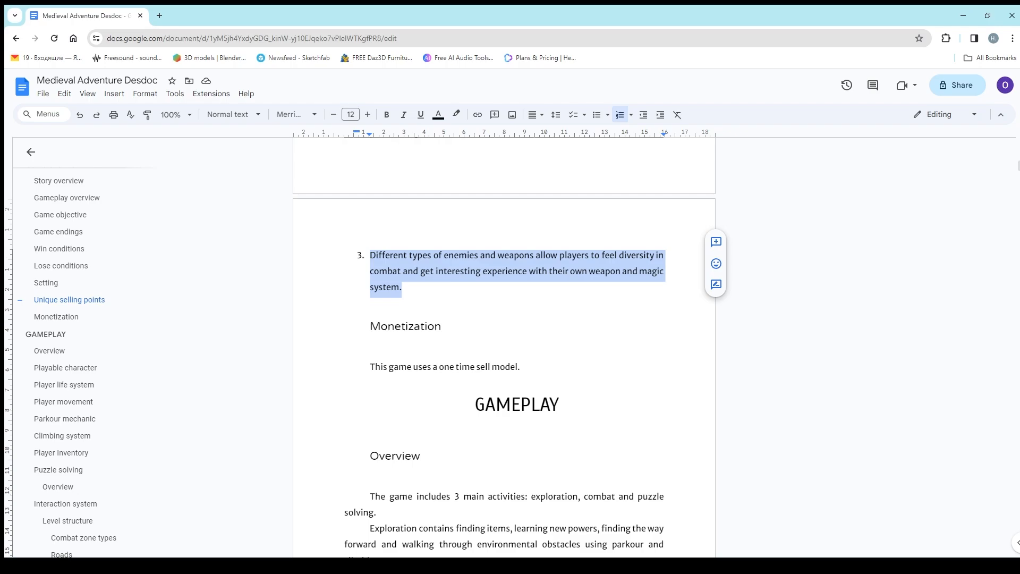
scroll(up, 3)
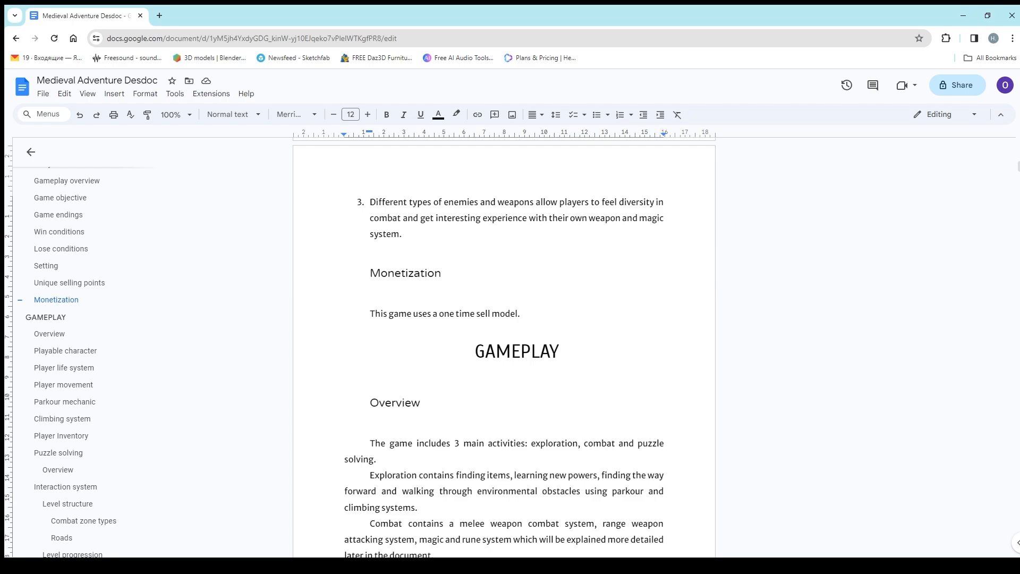
click(461, 312)
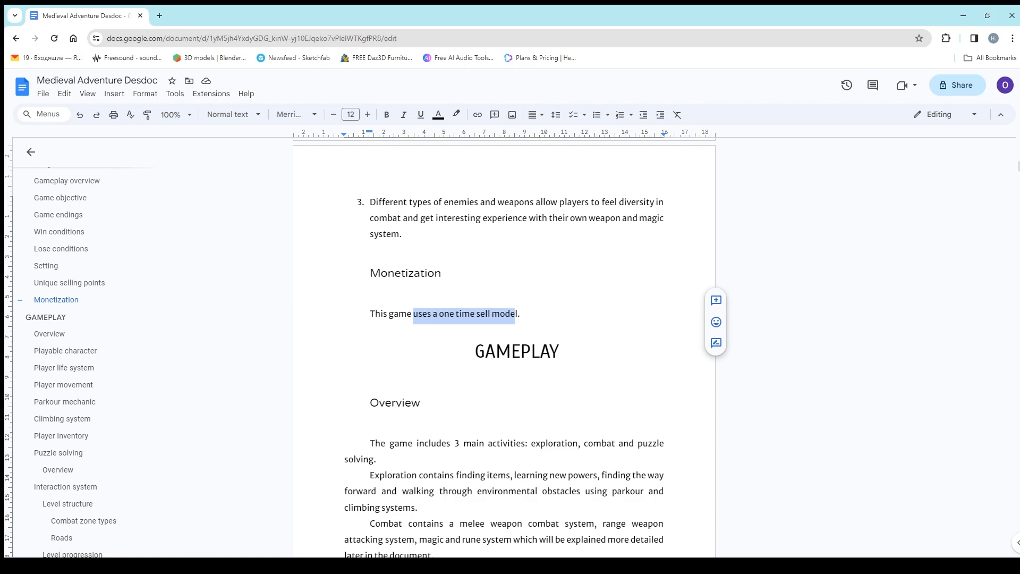
click(496, 313)
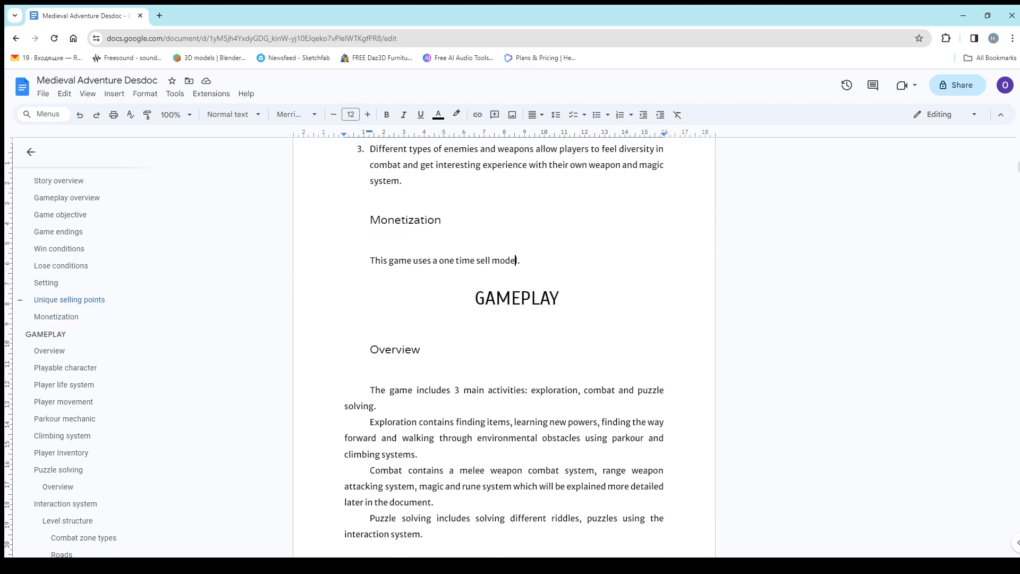
scroll(down, 3)
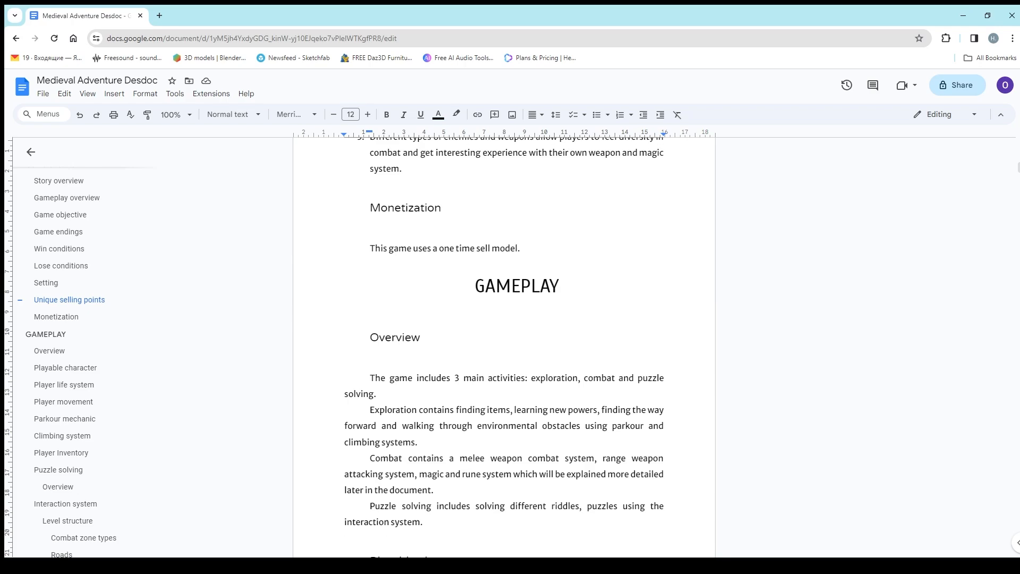
scroll(down, 3)
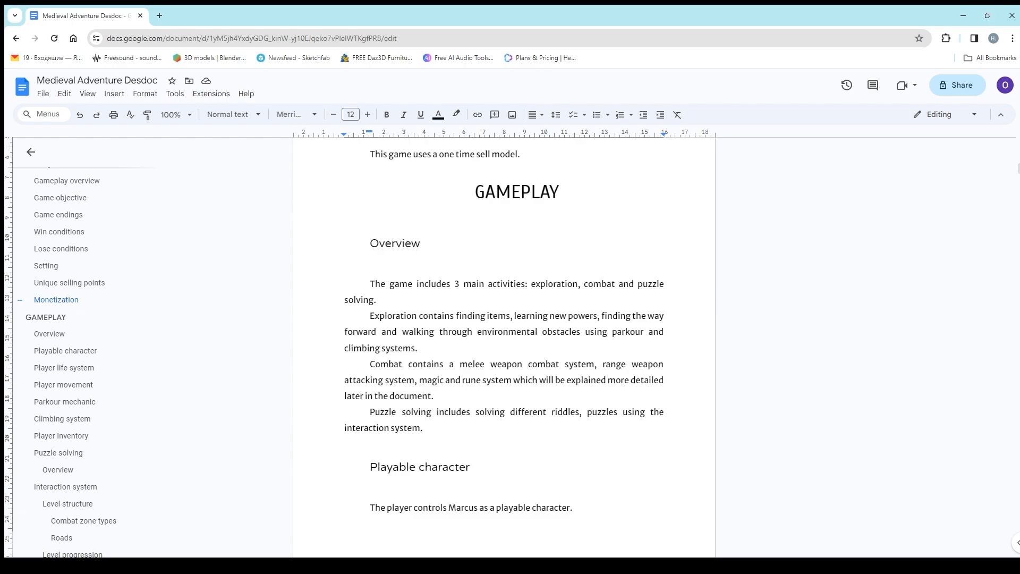
scroll(down, 3)
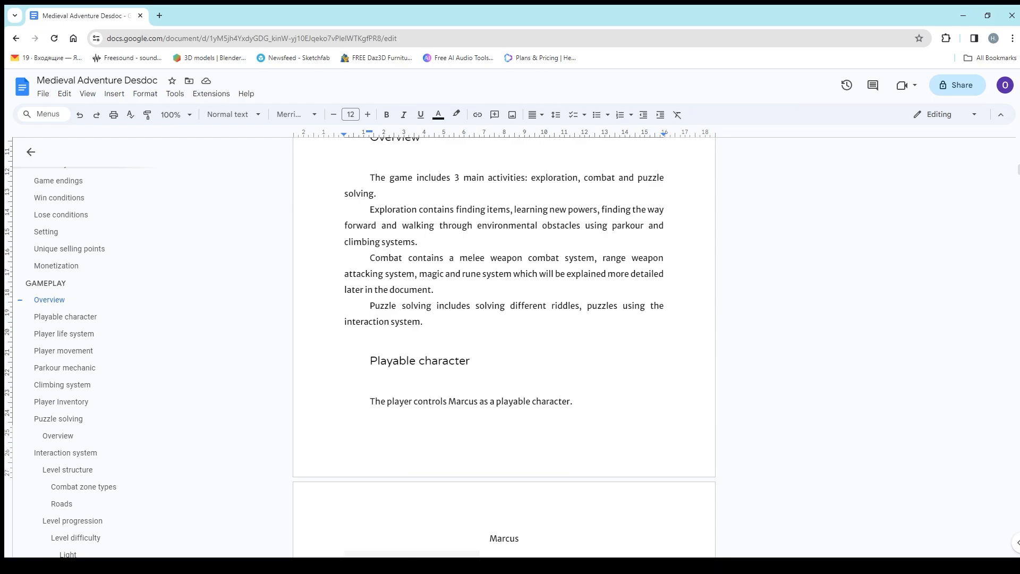
scroll(down, 3)
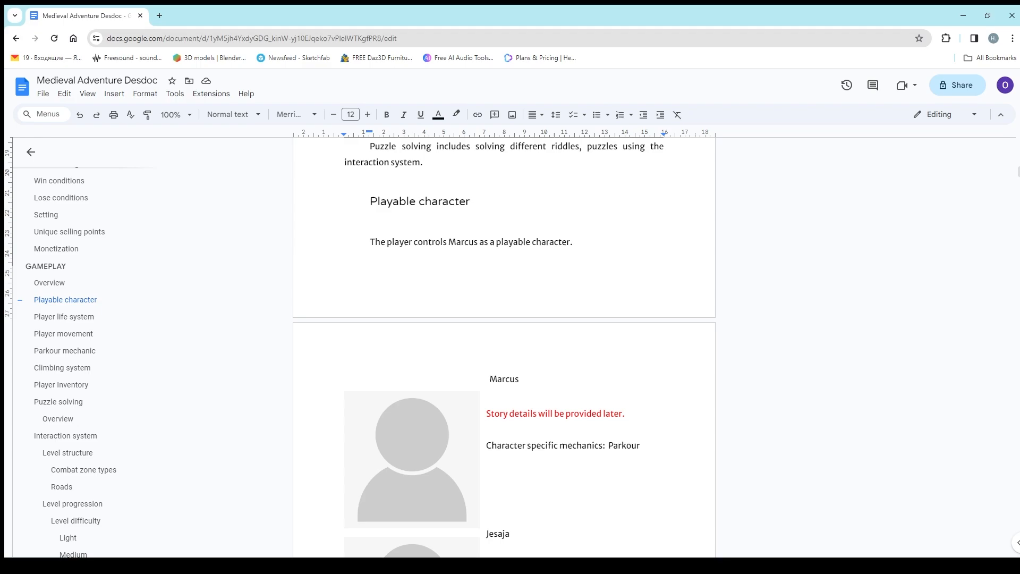
scroll(down, 3)
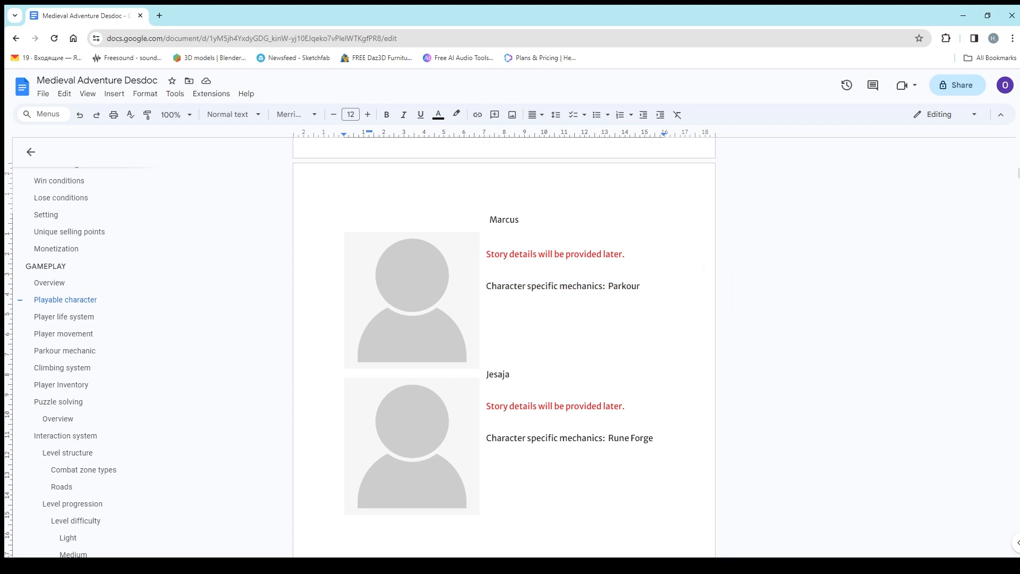
scroll(down, 3)
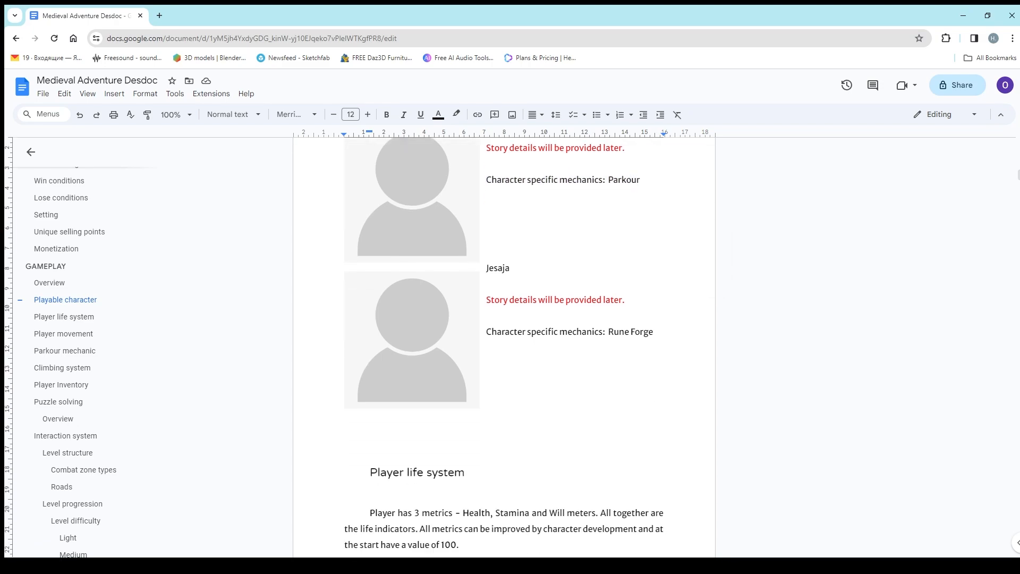
double_click(497, 268)
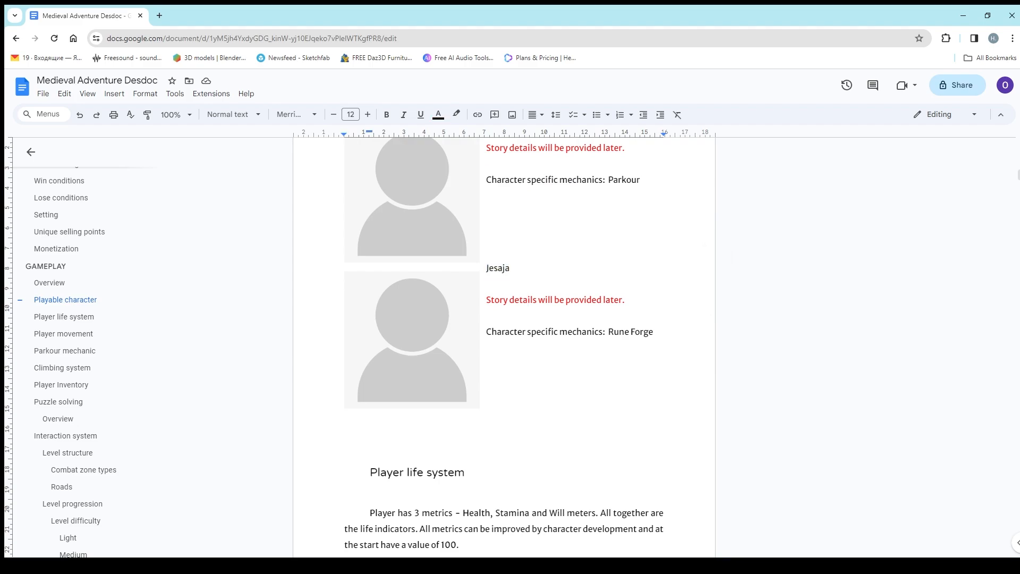
scroll(down, 3)
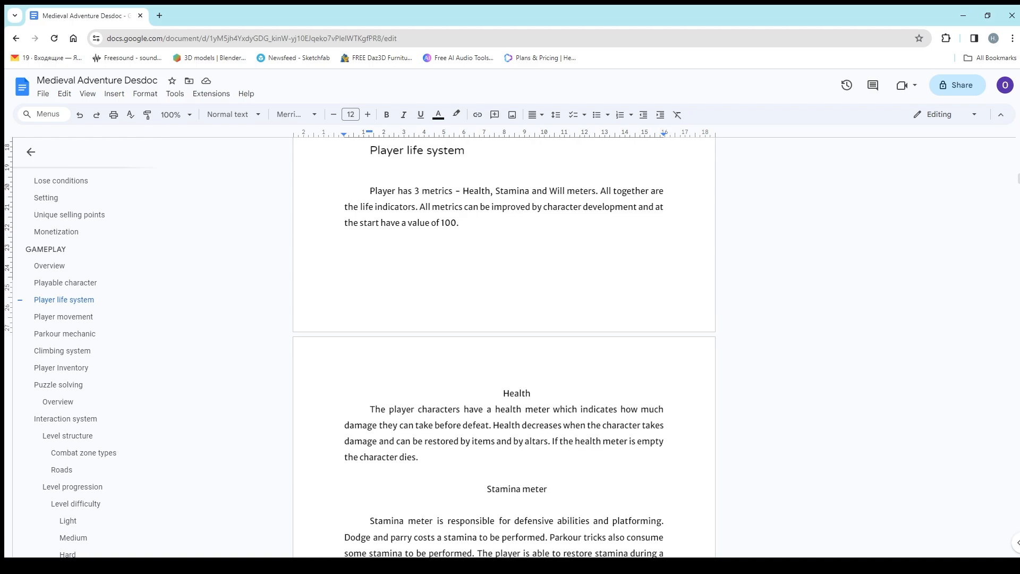
scroll(down, 3)
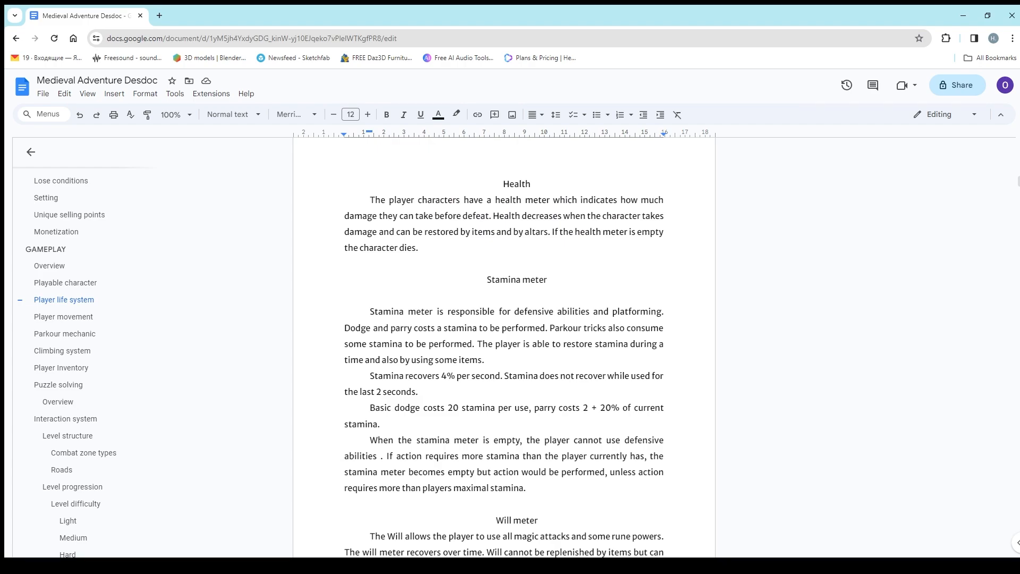
scroll(down, 3)
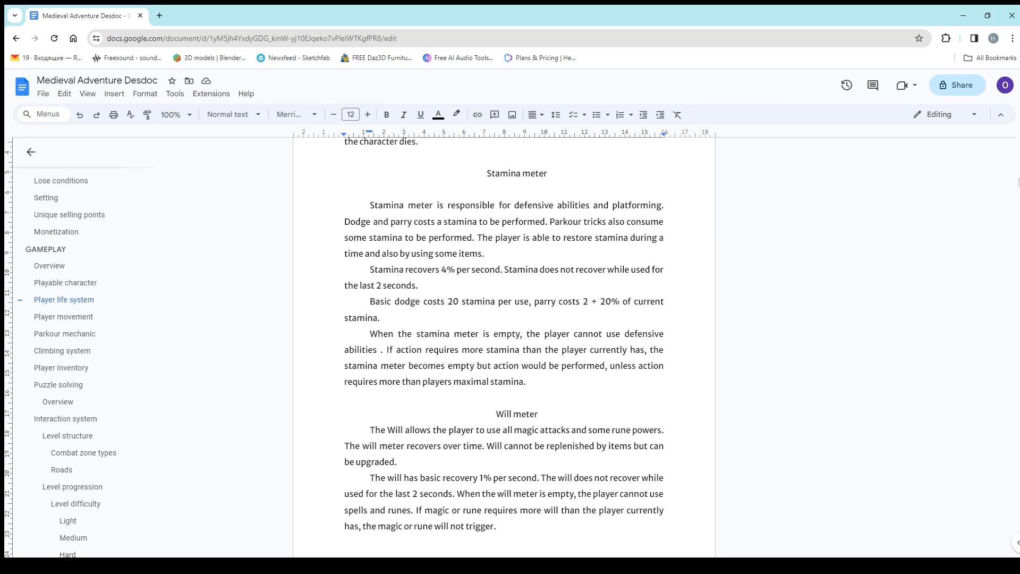
click(378, 284)
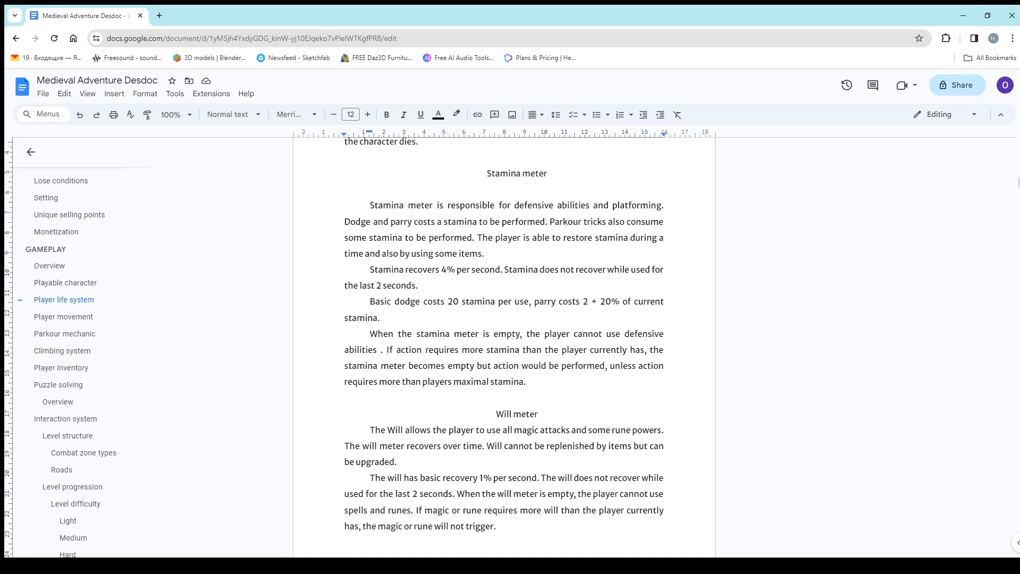
double_click(592, 300)
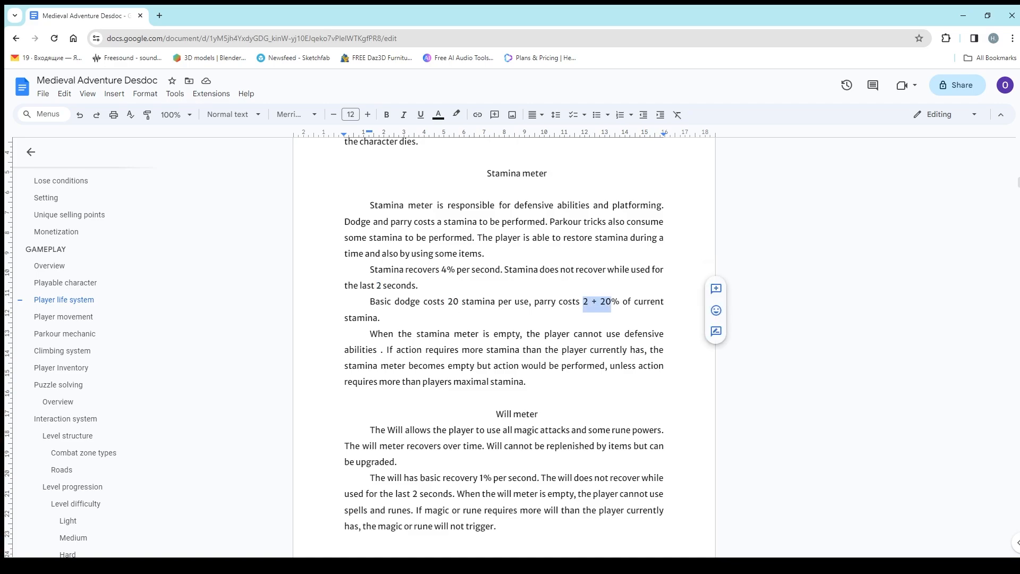
scroll(down, 3)
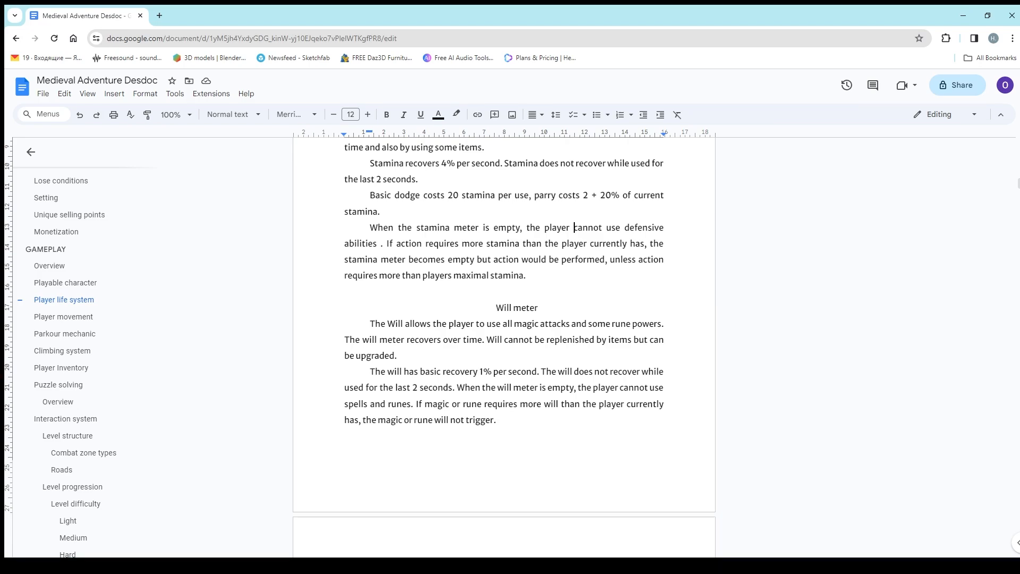
double_click(540, 195)
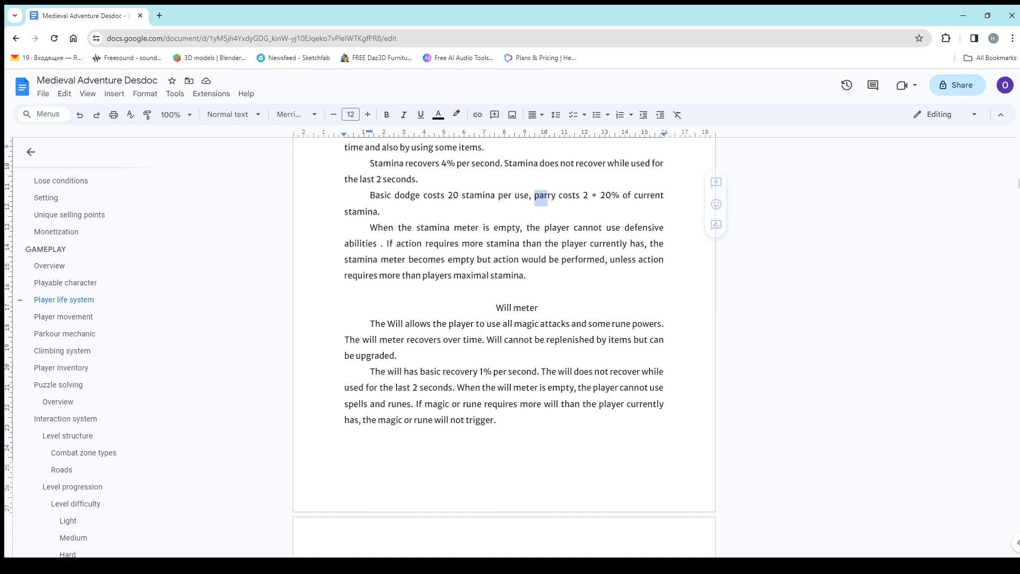
click(545, 195)
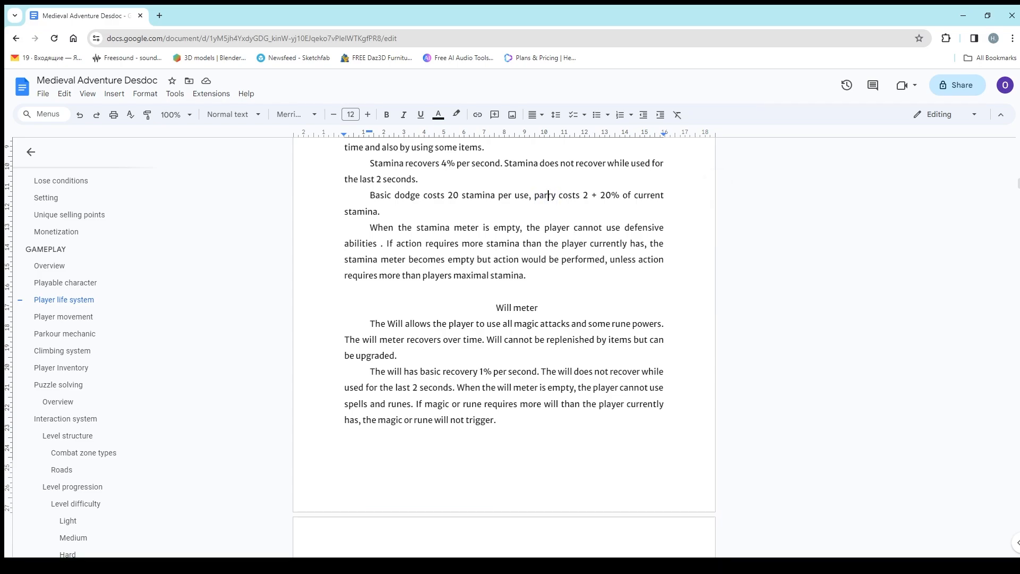
scroll(up, 3)
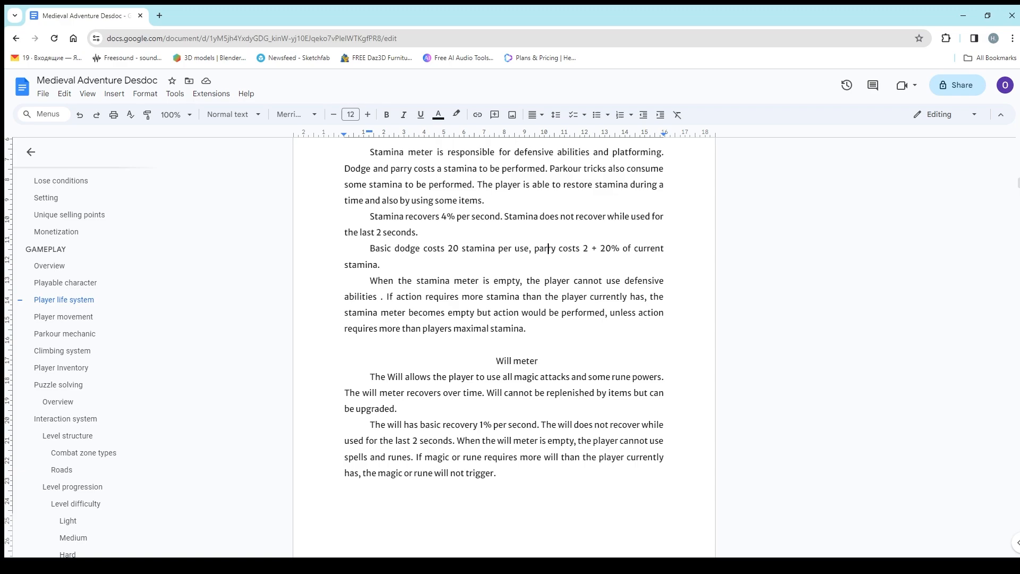
scroll(down, 3)
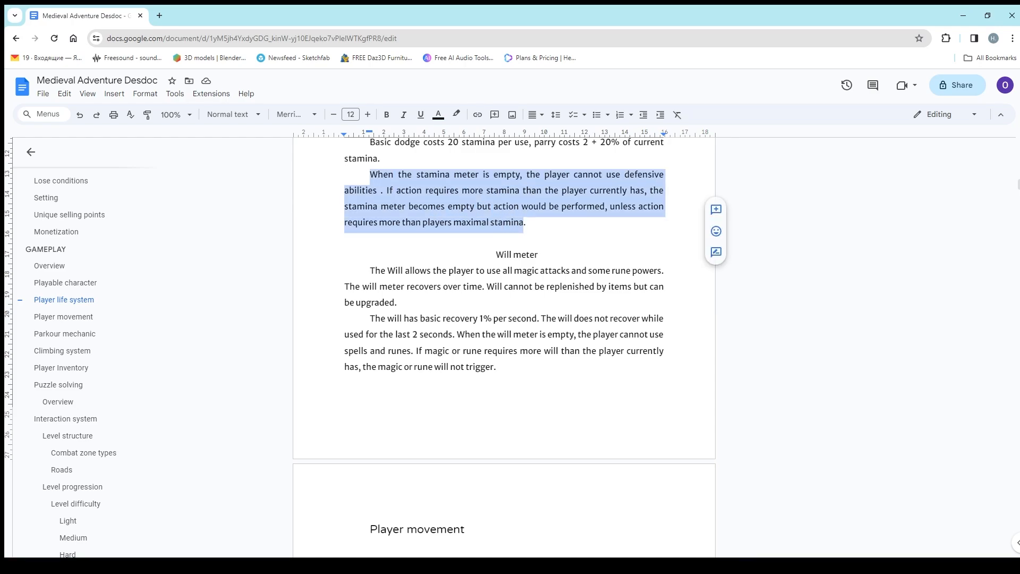
scroll(down, 3)
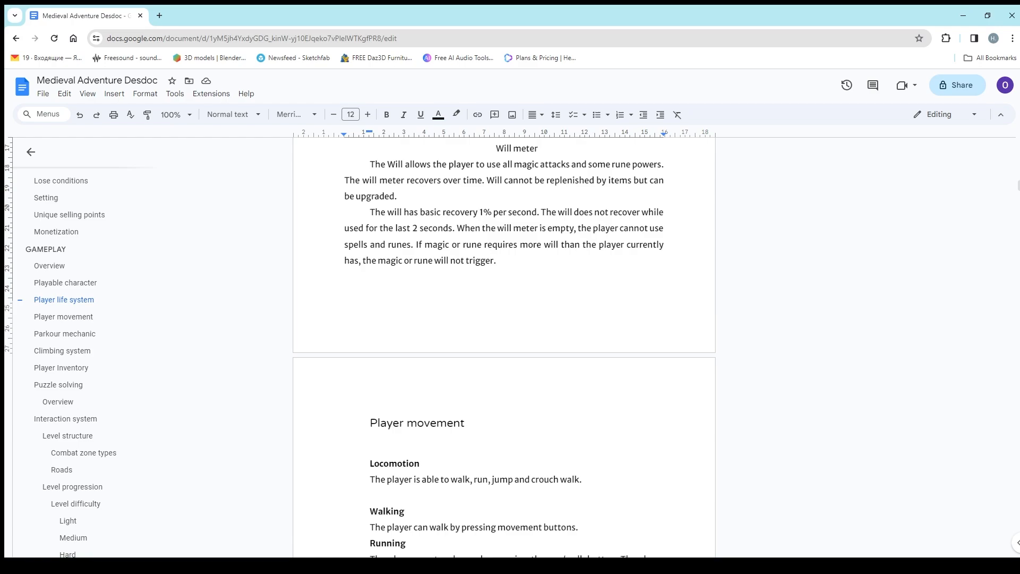
- Review the Locomotion sentence in Player movement, selecting a word and placing the caret
scroll(down, 3)
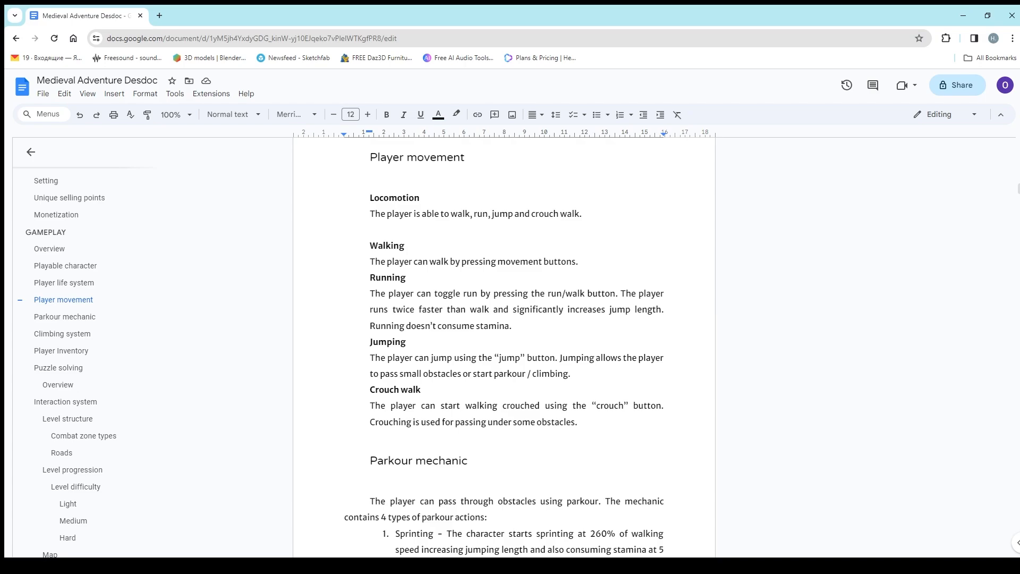
click(551, 213)
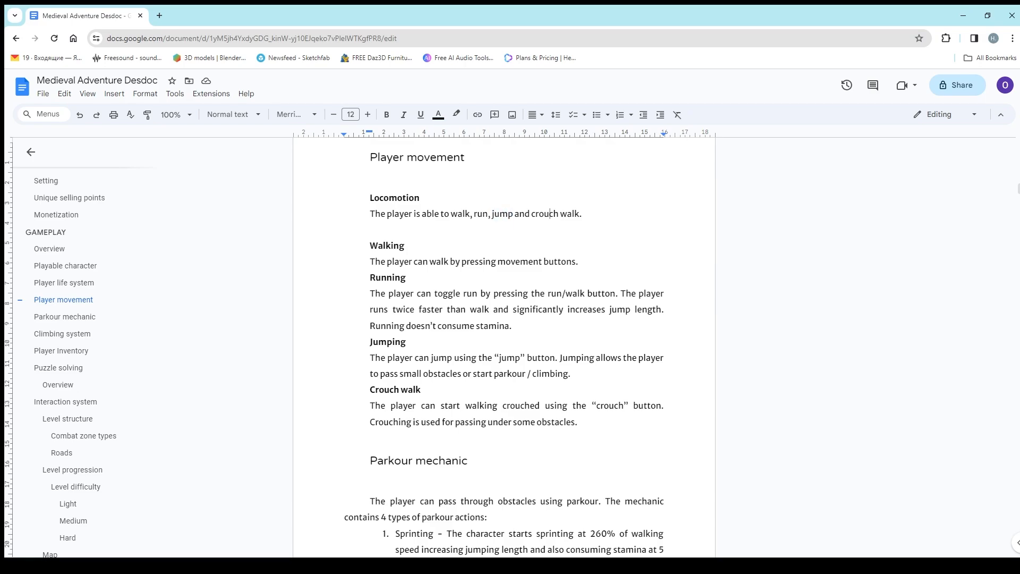
double_click(501, 214)
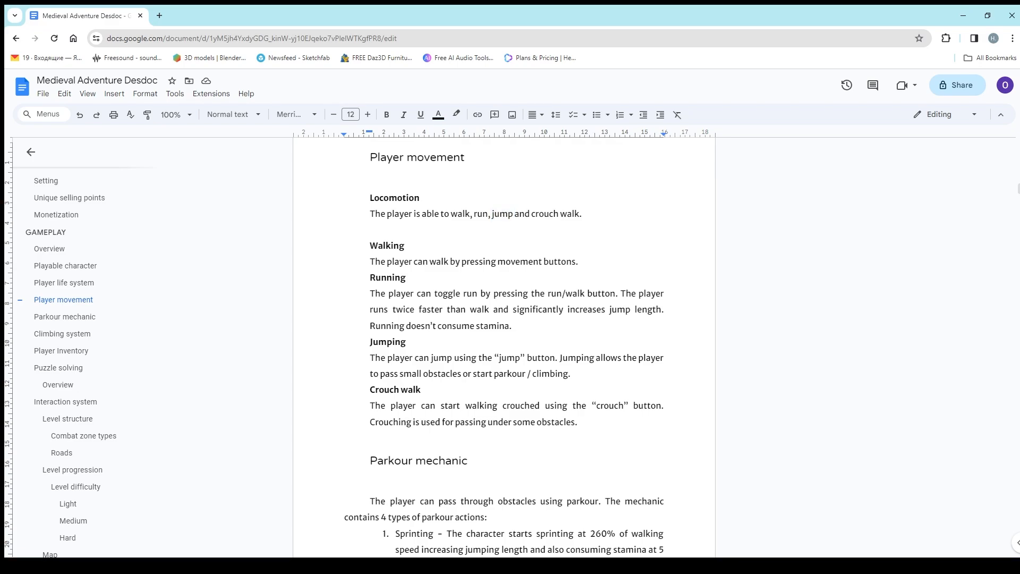
click(532, 214)
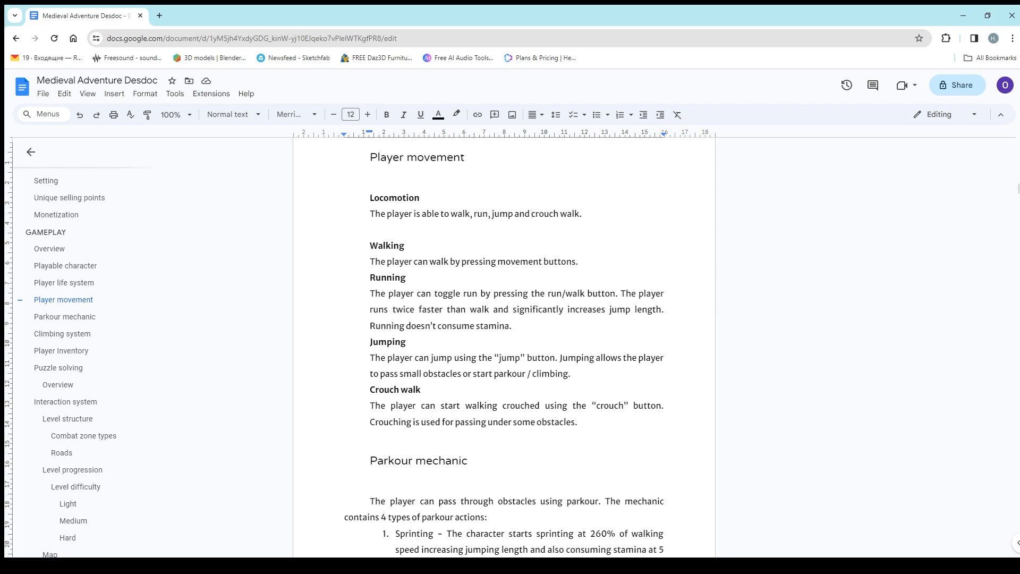
click(531, 213)
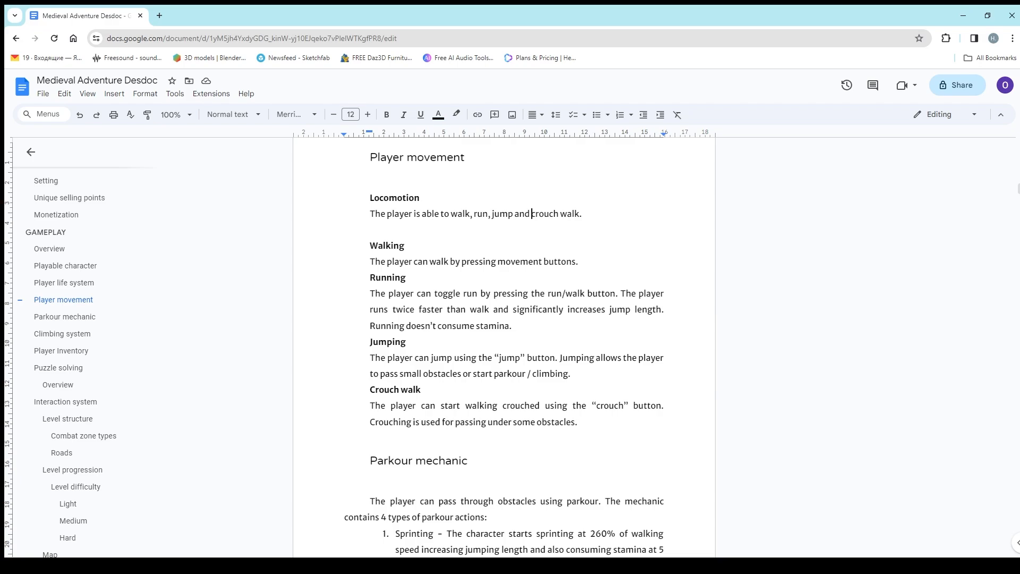
- Select 'toggle' in the Running description, then continue down to the Parkour mechanic heading
scroll(down, 3)
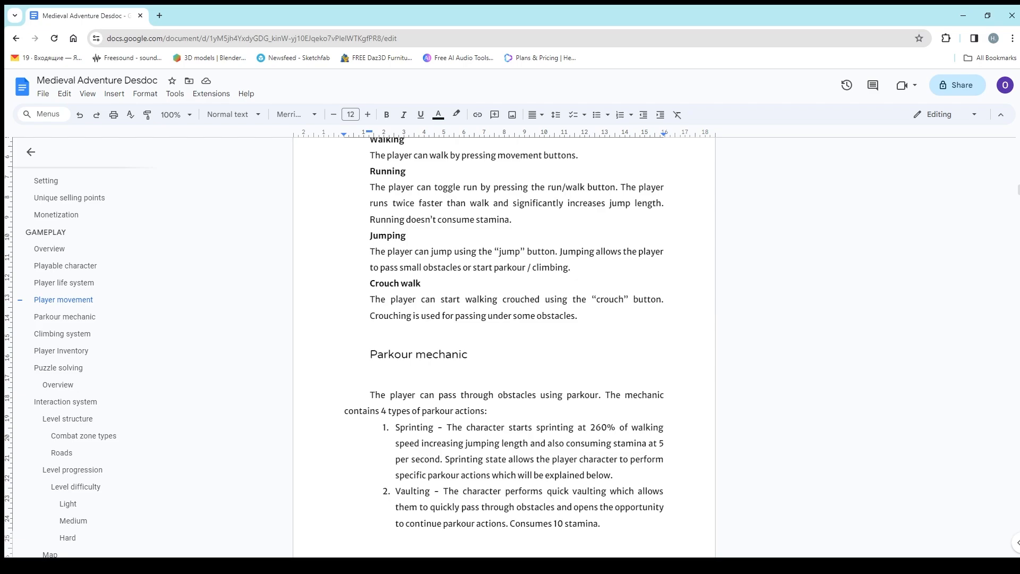
click(467, 187)
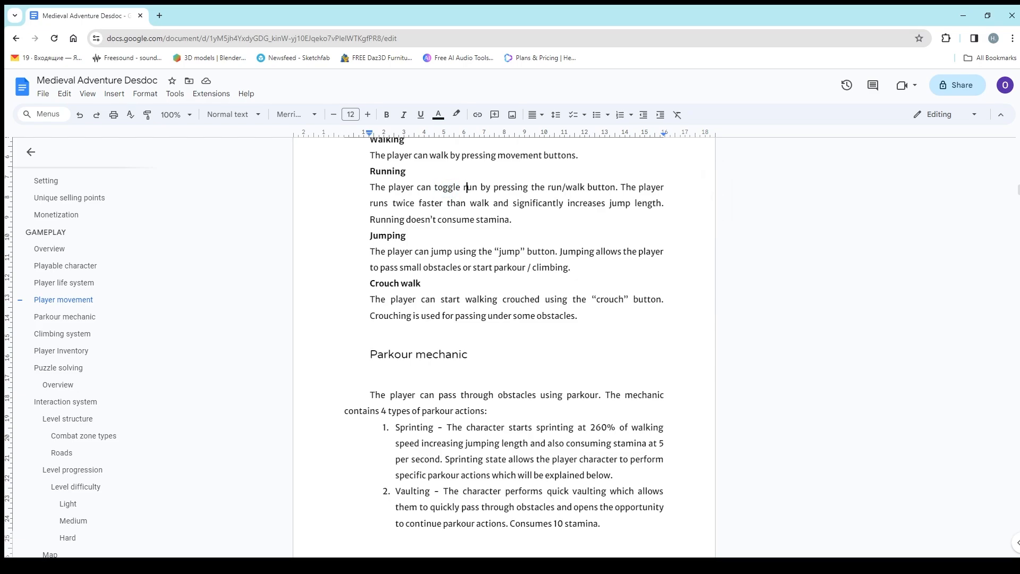
double_click(445, 187)
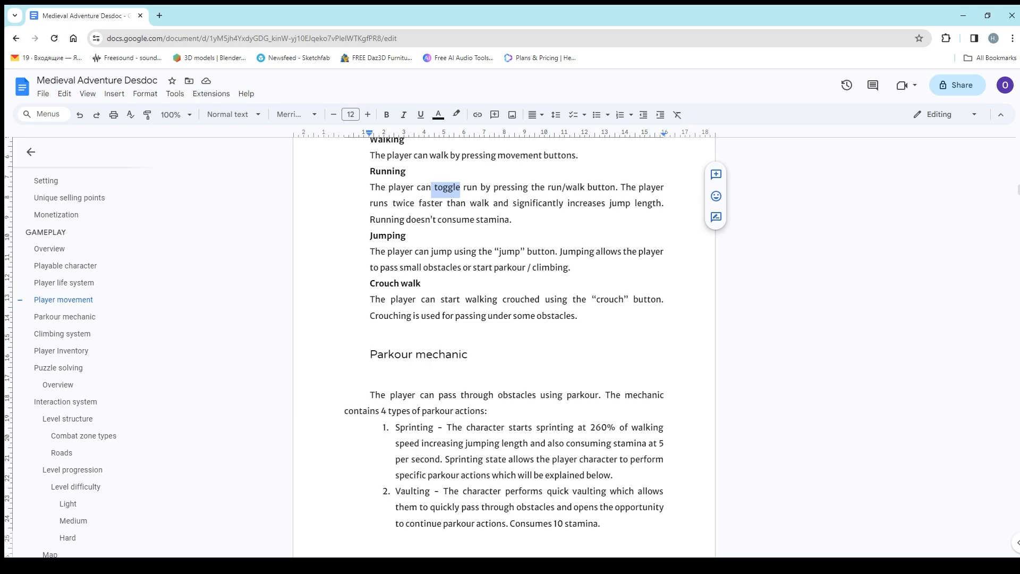
click(468, 187)
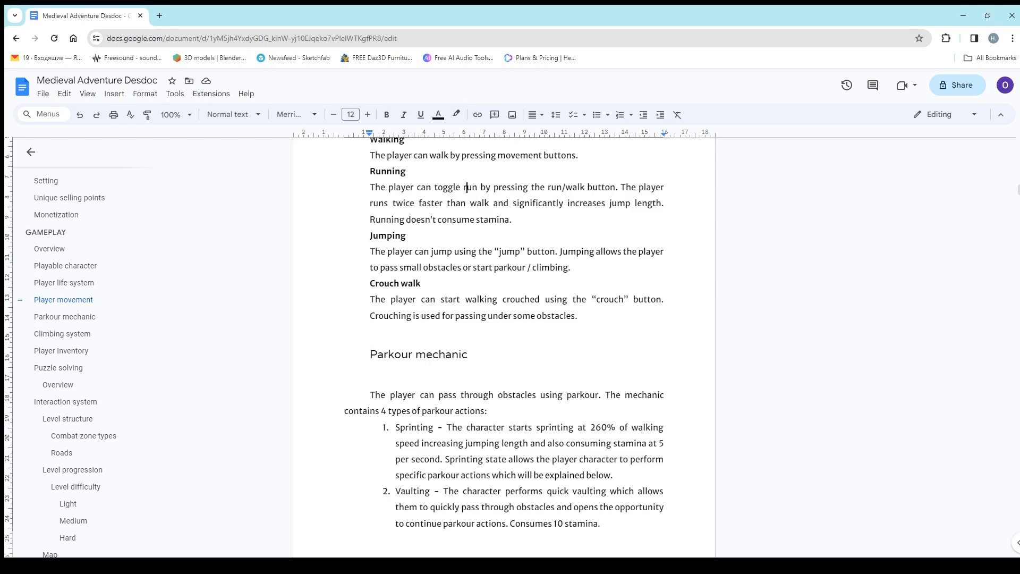
click(468, 187)
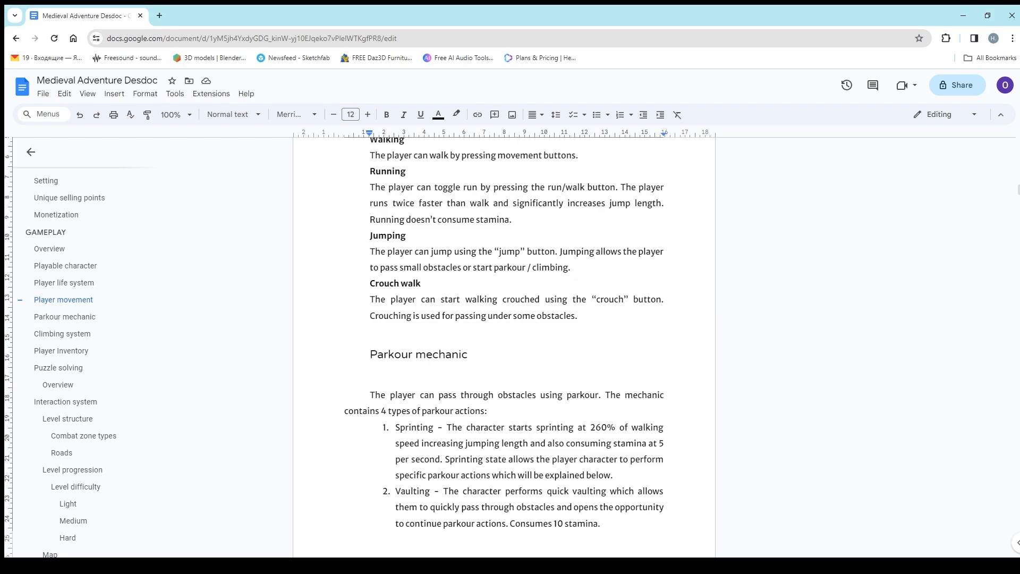
scroll(down, 3)
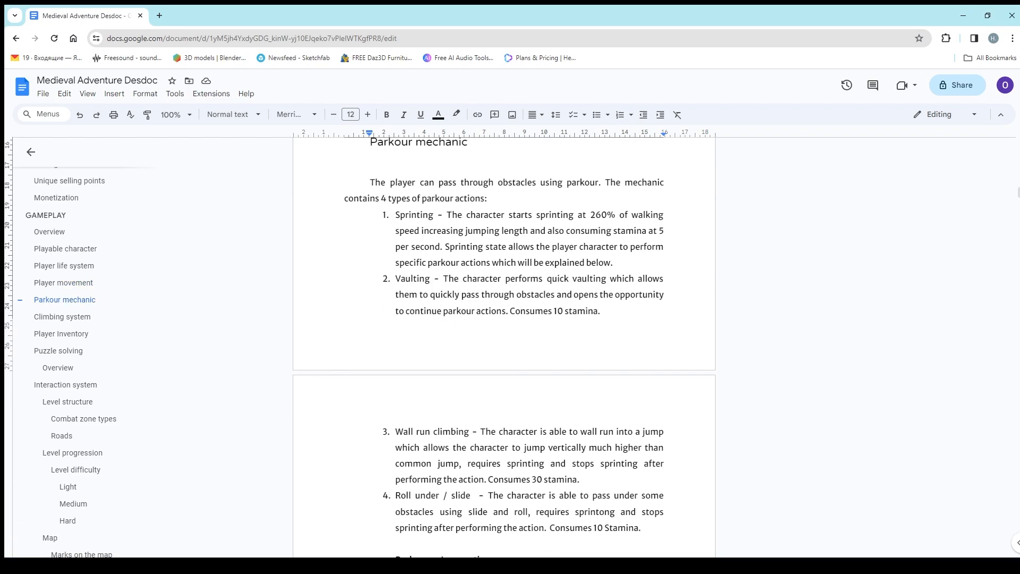
- Read the parkour actions and Parkour vs Locomotion list down to the Climbing system heading
scroll(down, 3)
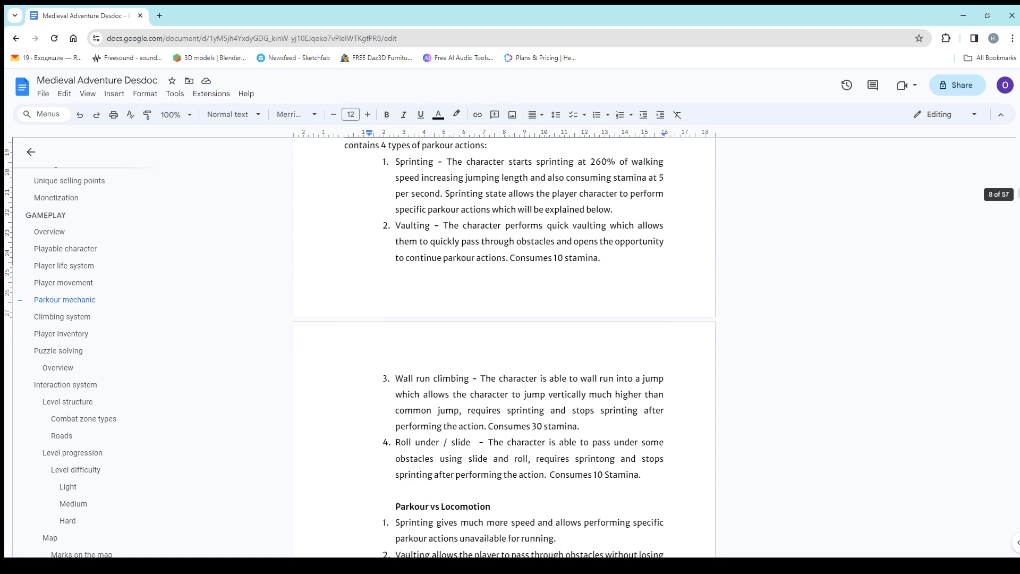
scroll(down, 3)
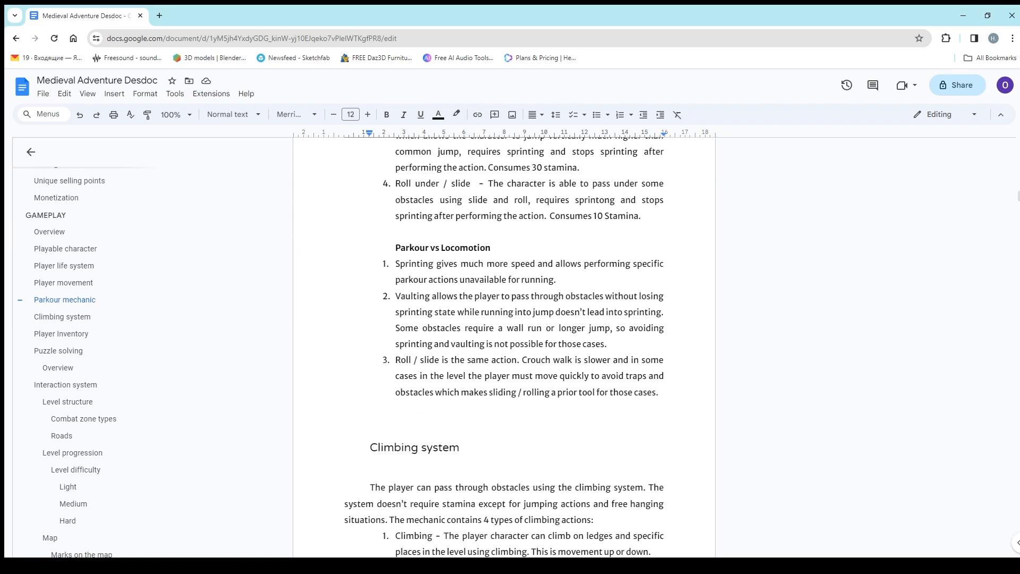
scroll(down, 3)
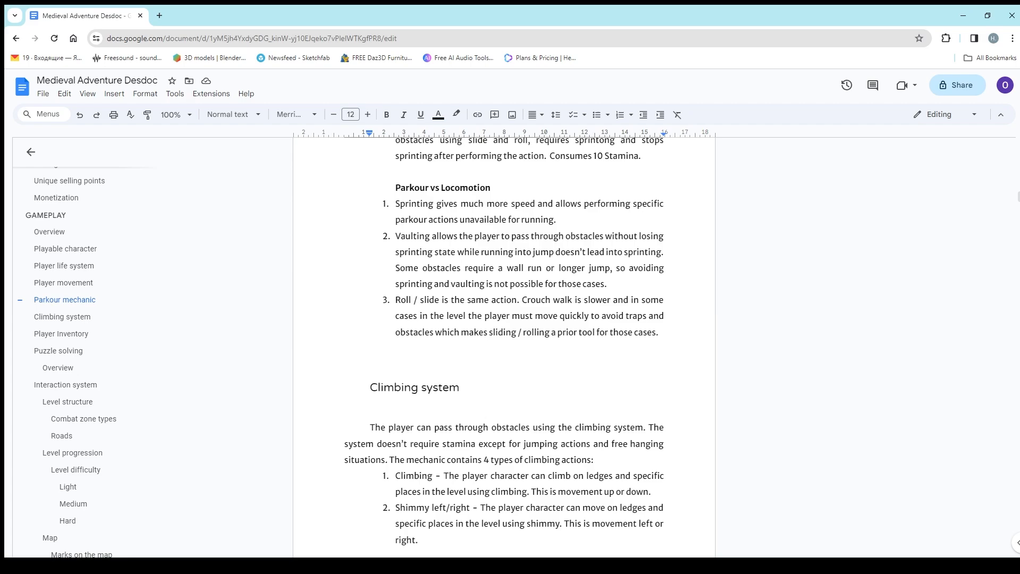
scroll(down, 3)
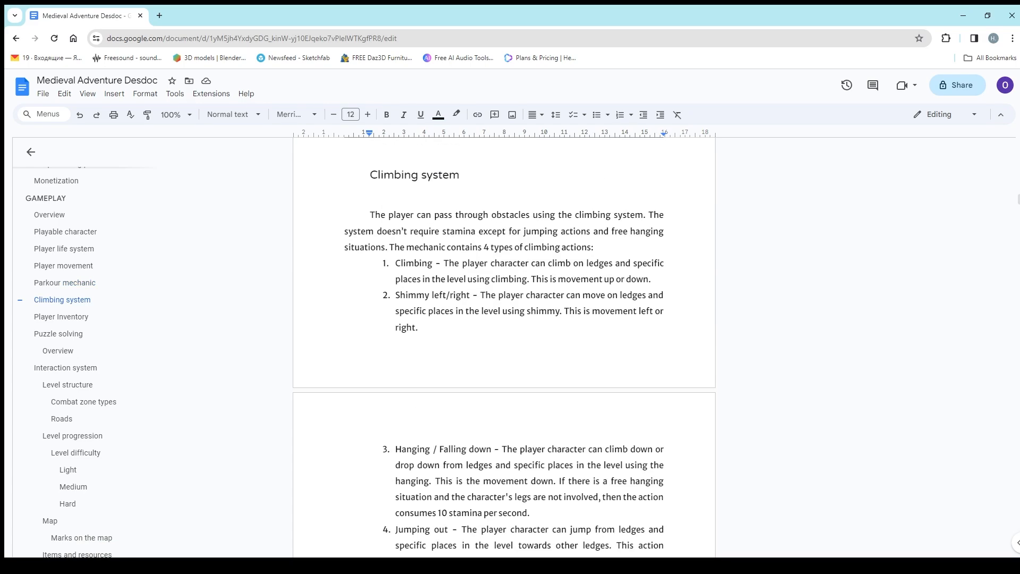
- Review the four climbing actions and move down to the Player Inventory section
scroll(up, 3)
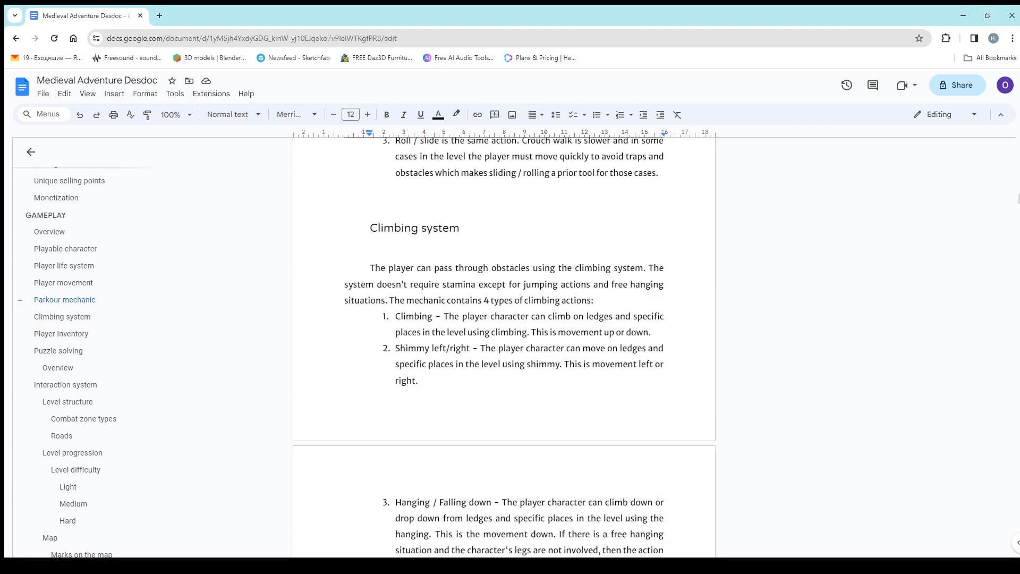
scroll(down, 3)
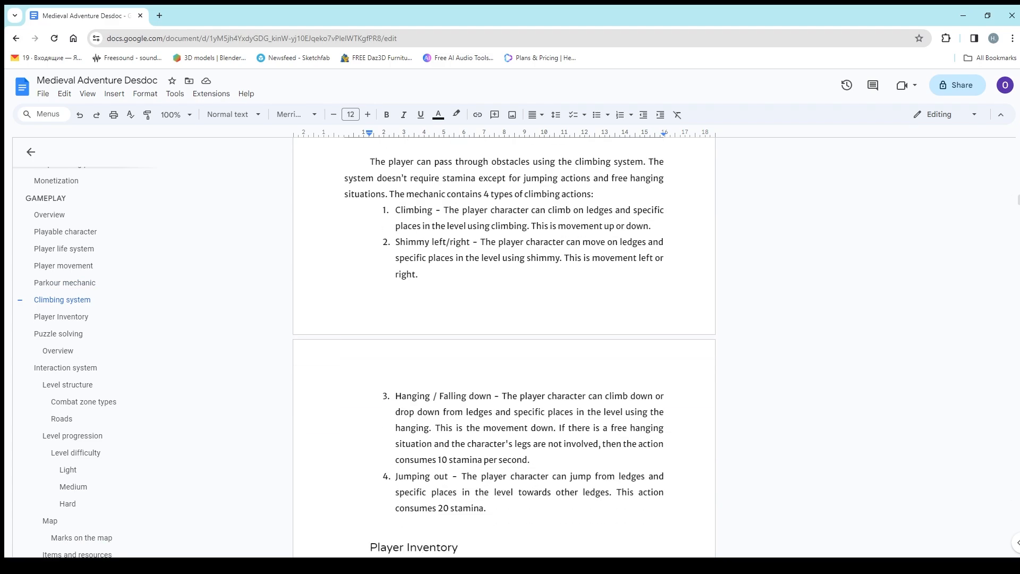
scroll(down, 3)
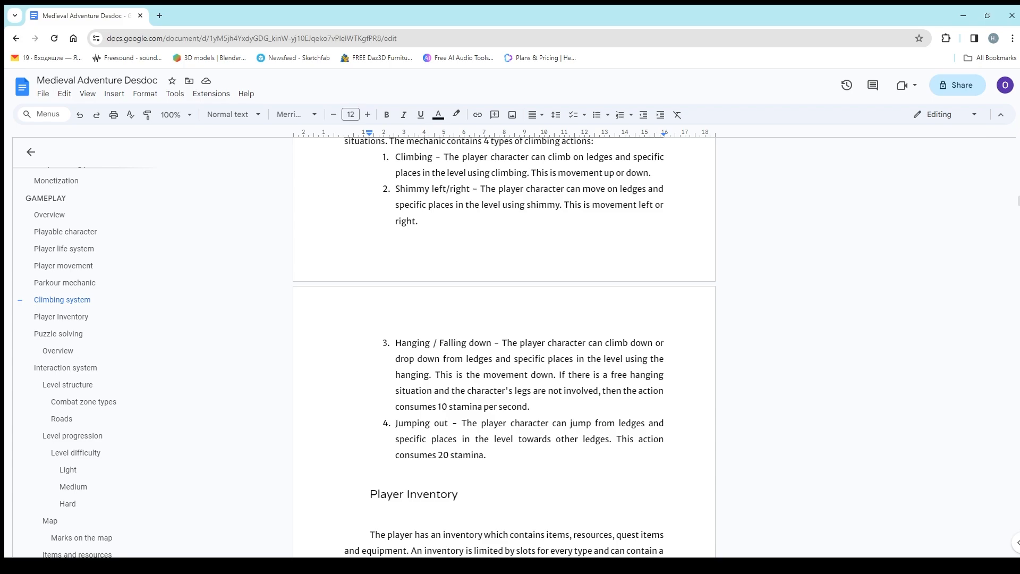
scroll(up, 3)
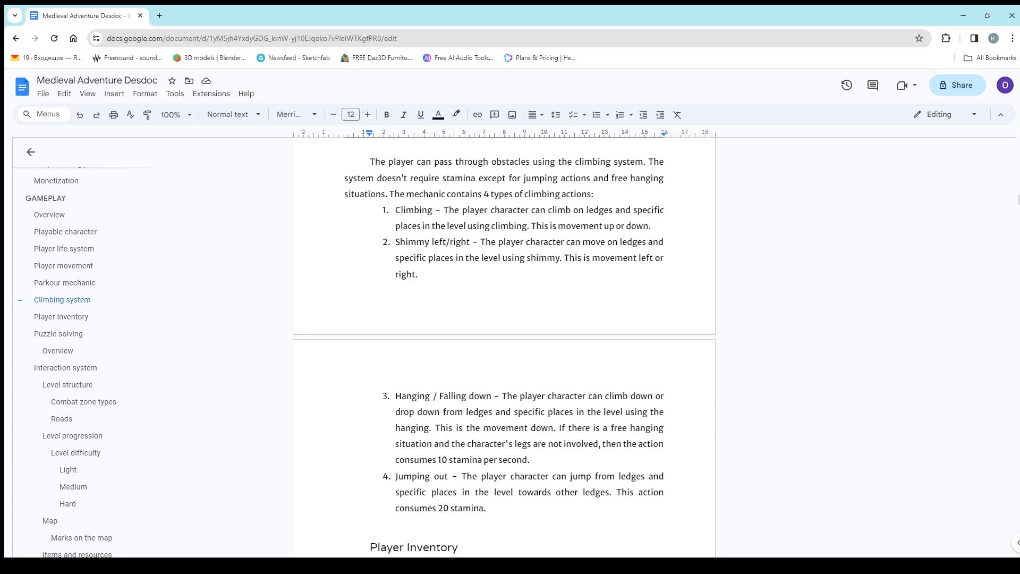
scroll(down, 3)
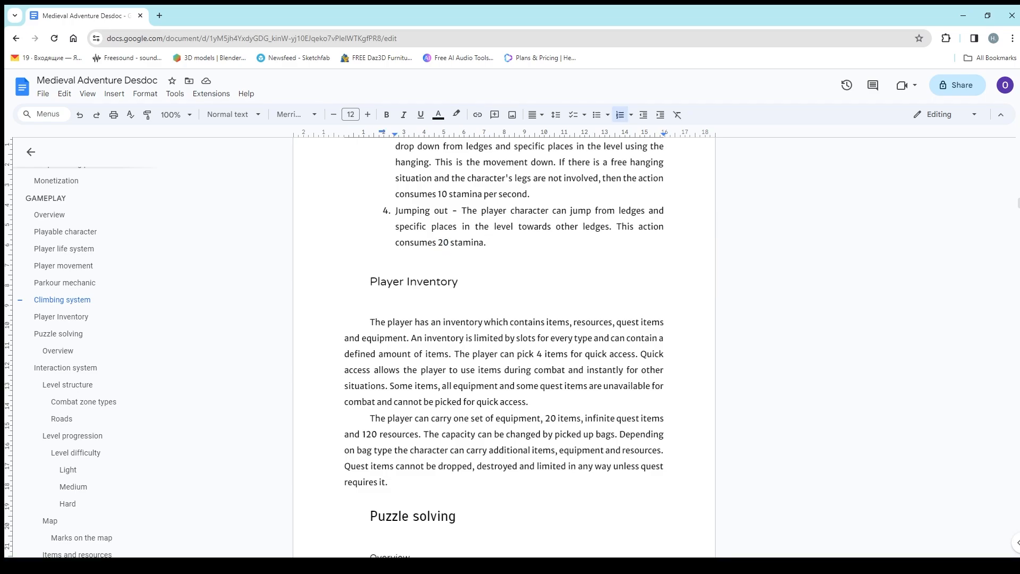
scroll(down, 3)
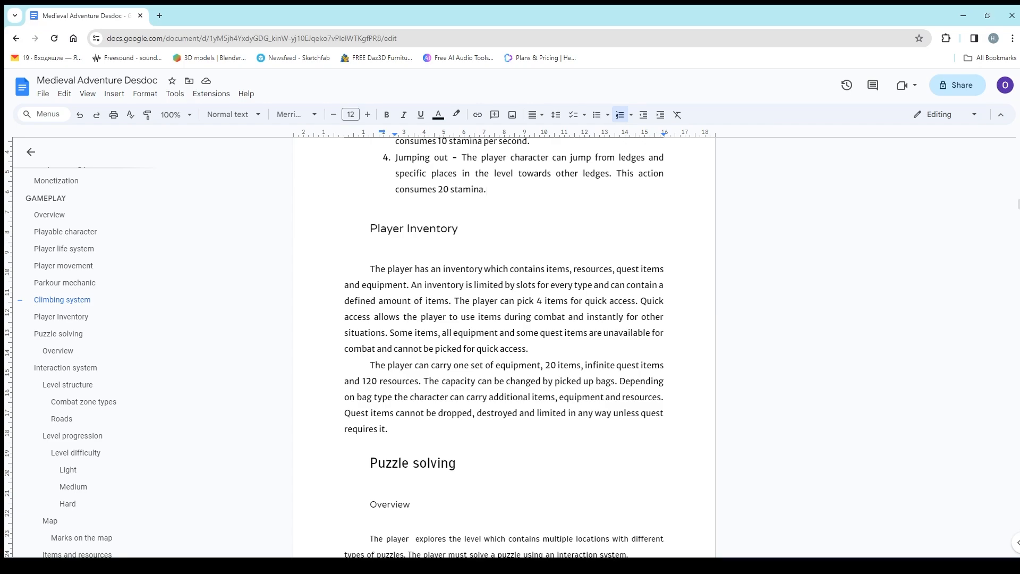
click(485, 189)
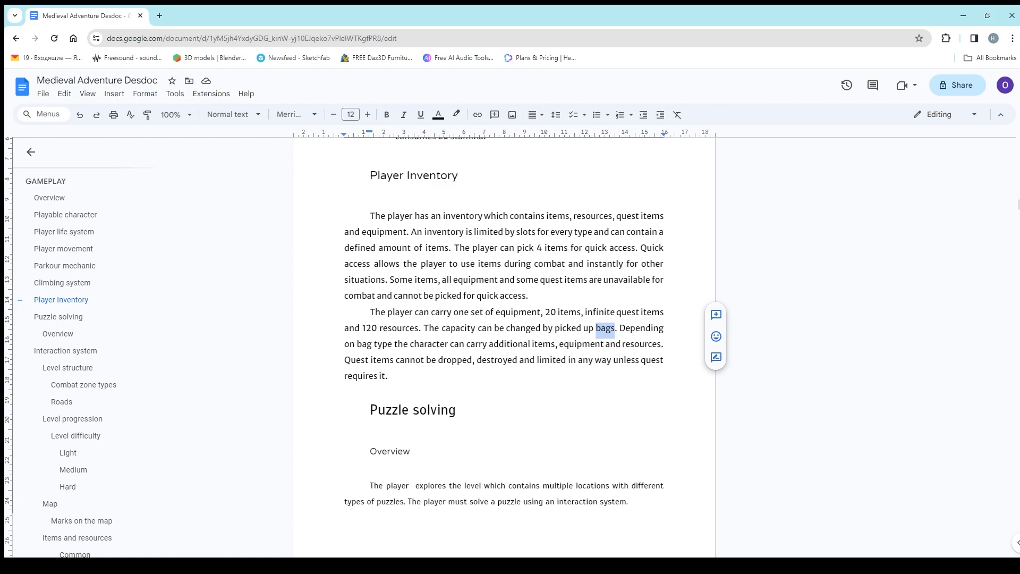
- Move to the Puzzle solving overview and the Interaction system heading
scroll(down, 3)
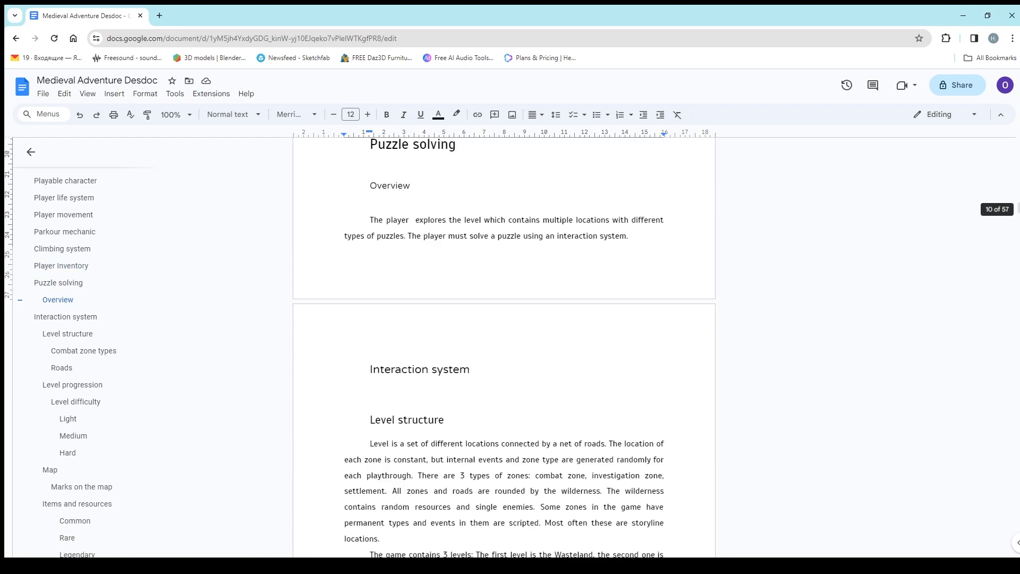
scroll(up, 3)
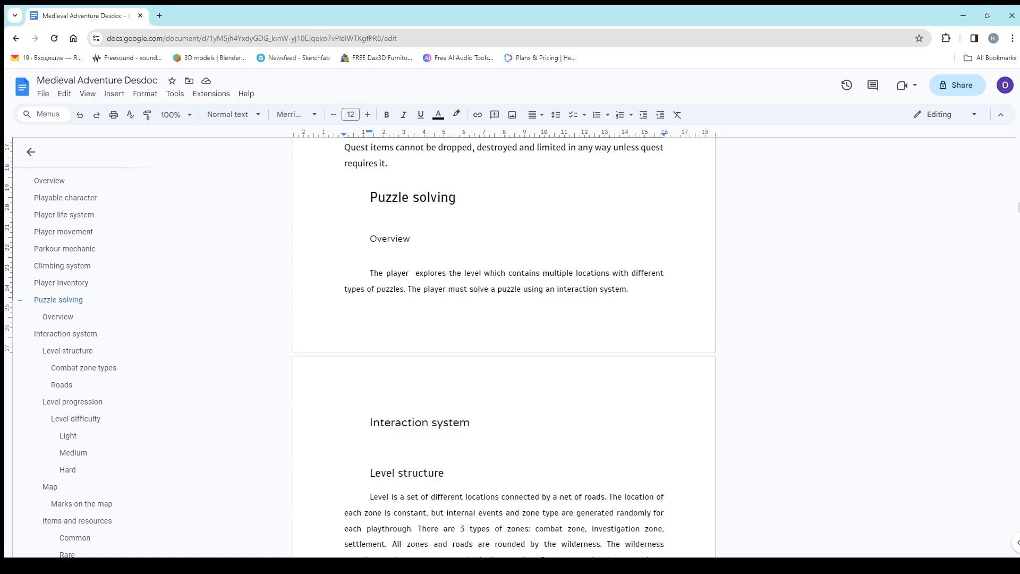
- Return up to the Player Inventory carrying-capacity paragraph about bags
scroll(up, 3)
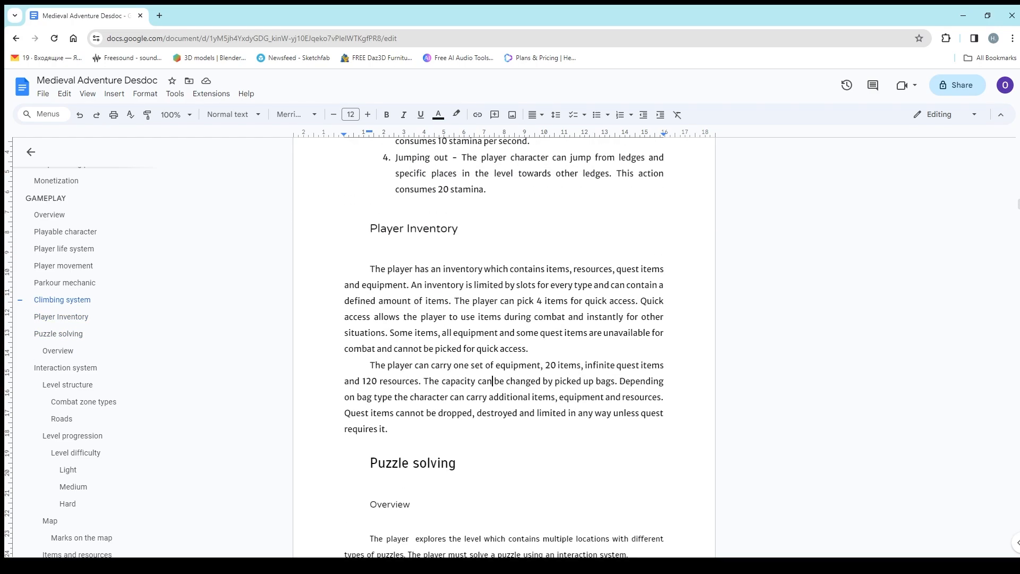
scroll(up, 3)
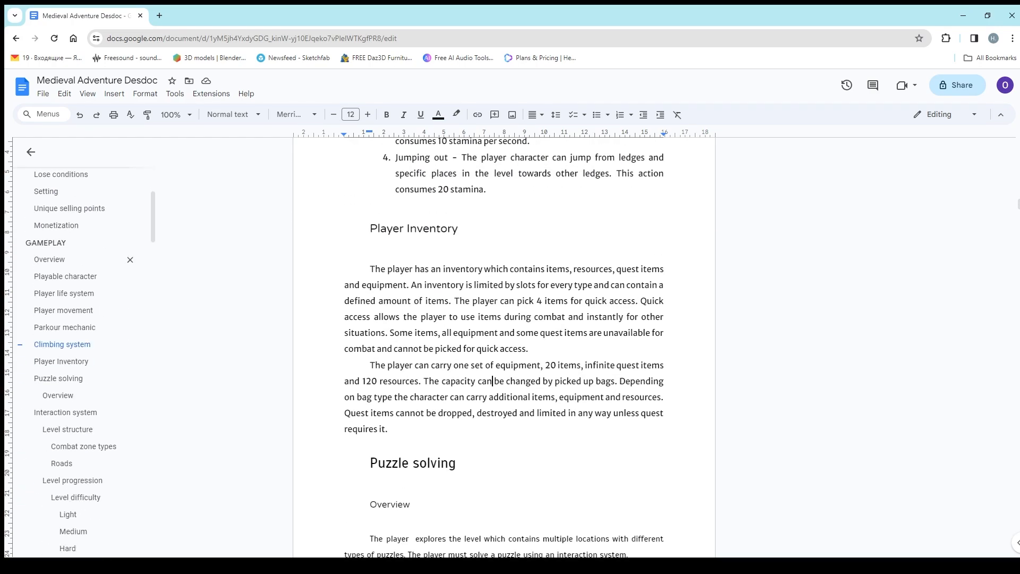
mouse_move(65, 412)
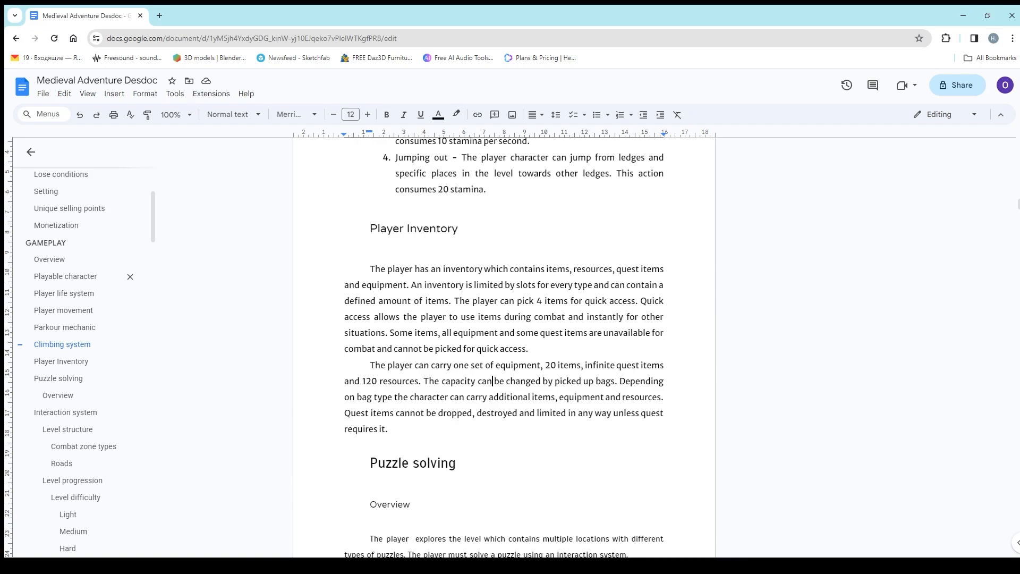
scroll(up, 3)
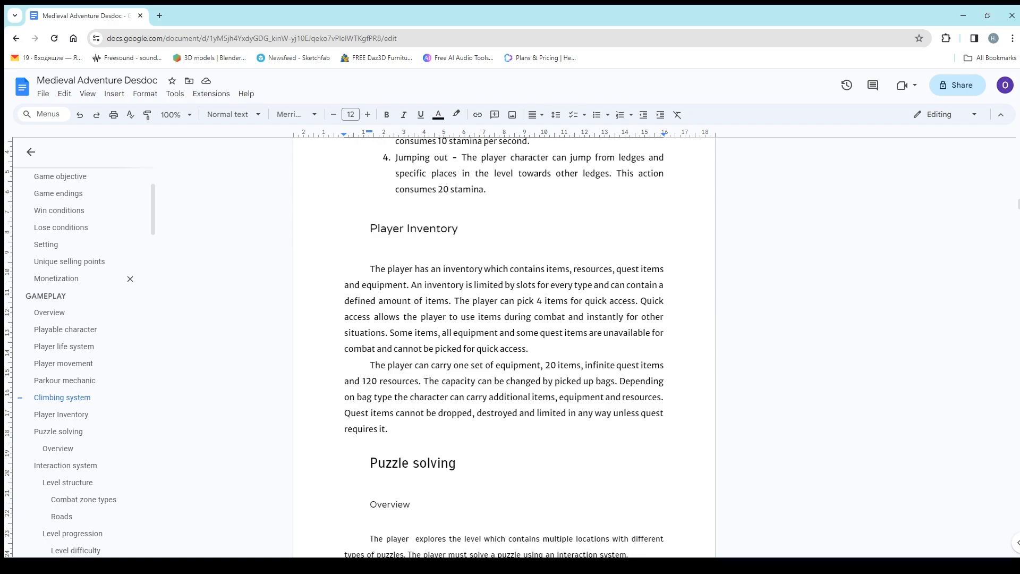
mouse_move(65, 381)
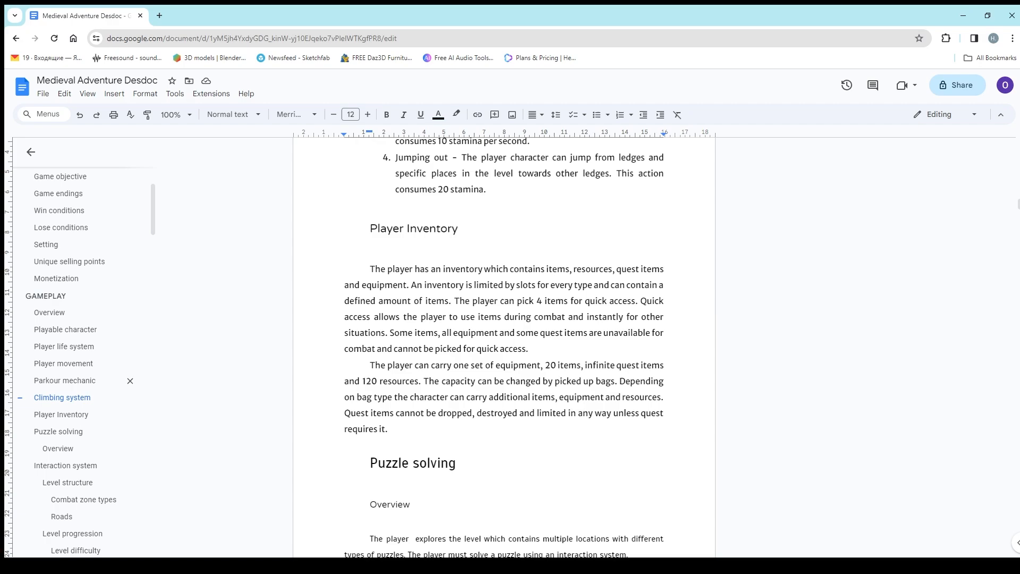